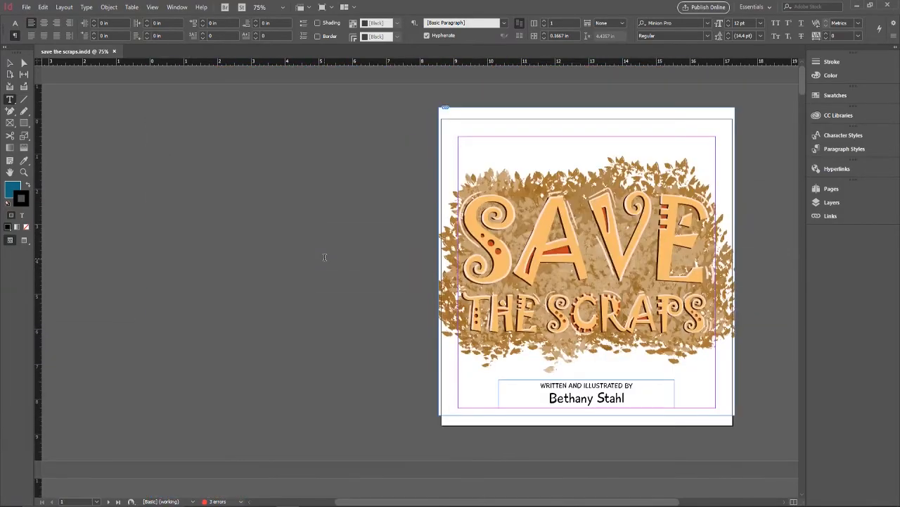
Scroll through the potion page compost-bin artwork as one flat image in Windows Photos
scroll("down", 3)
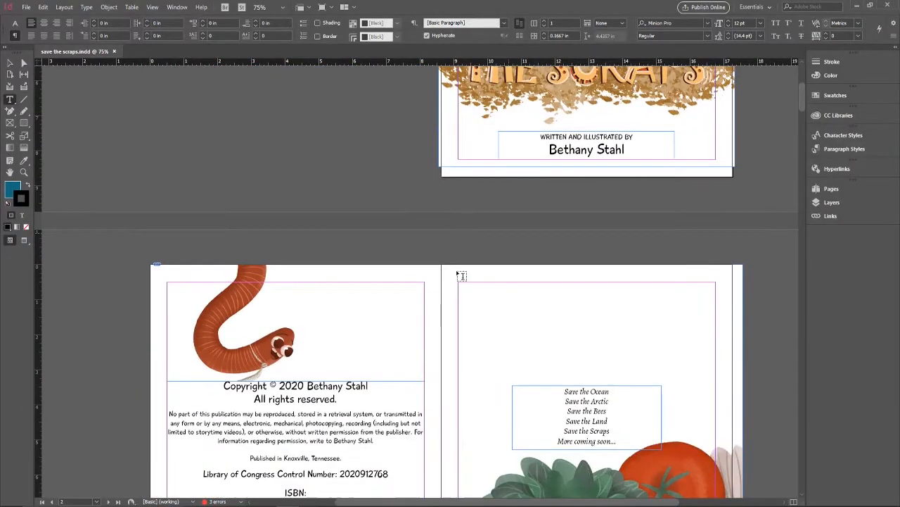
scroll("down", 3)
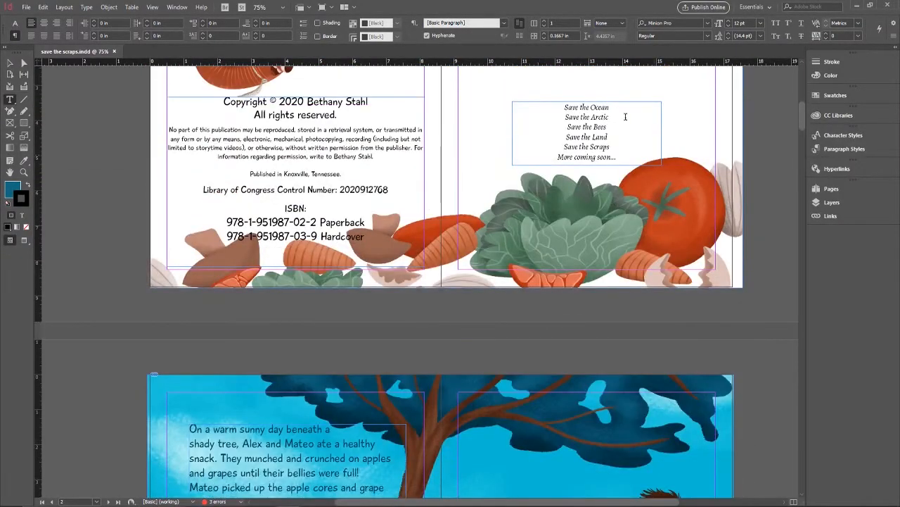
scroll("down", 3)
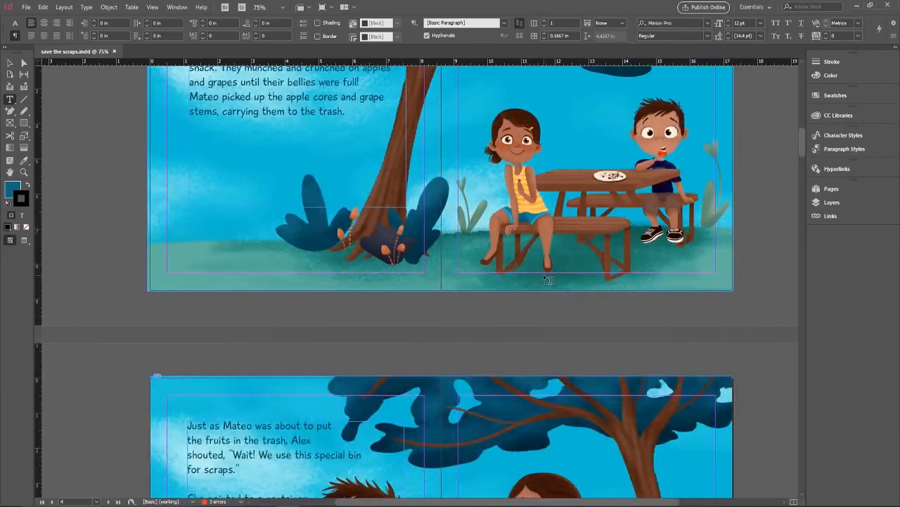
scroll("down", 3)
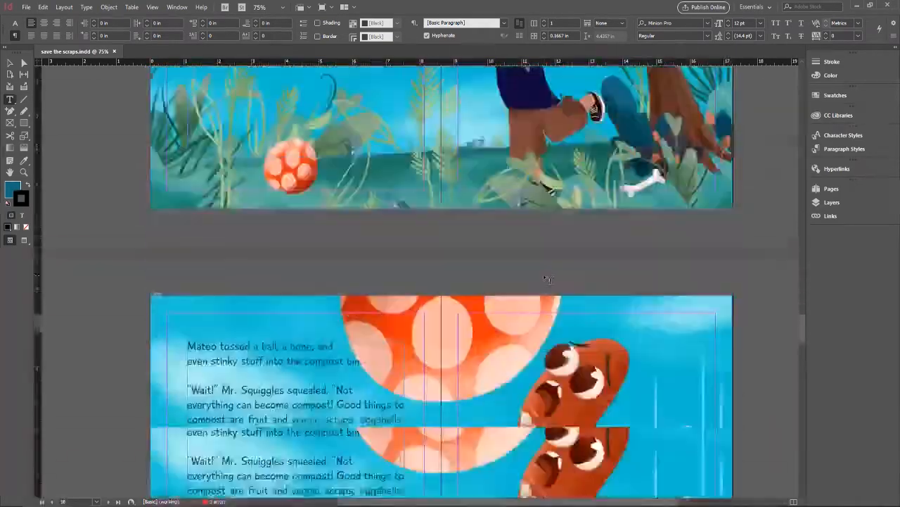
scroll("down", 3)
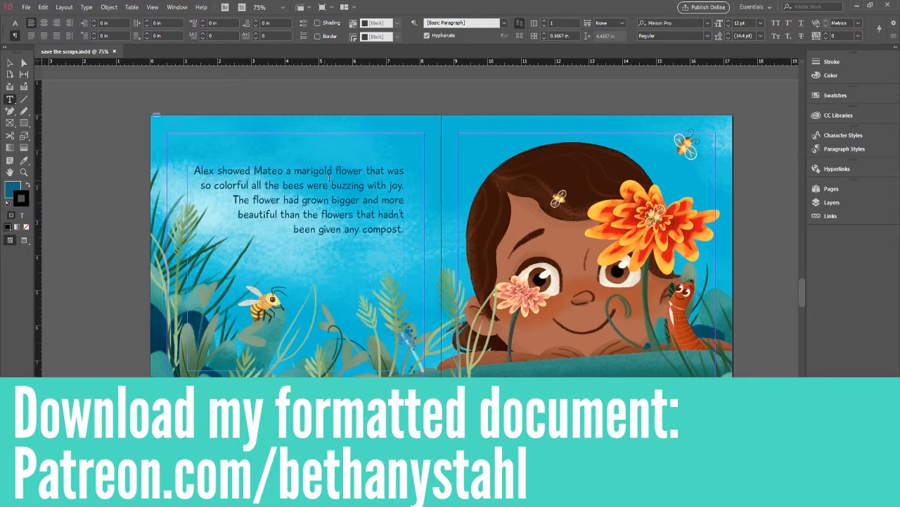
mouse_move(661, 159)
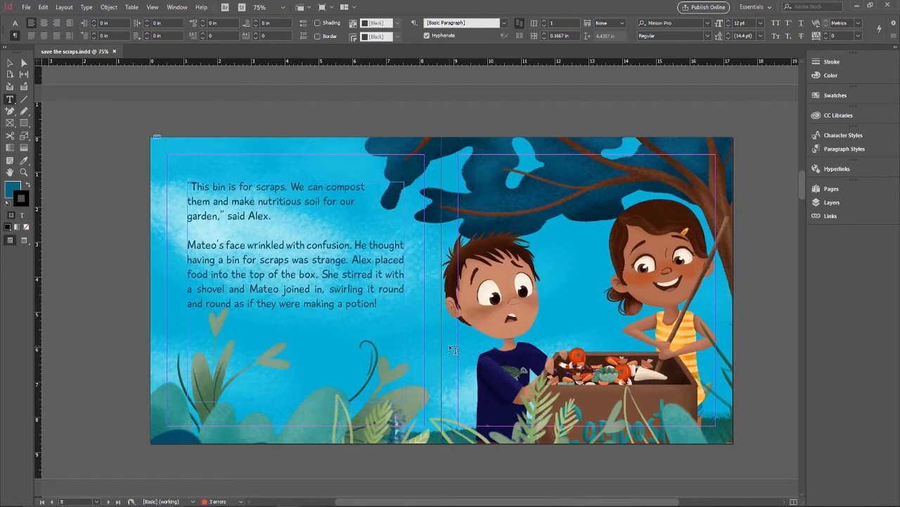
mouse_move(451, 345)
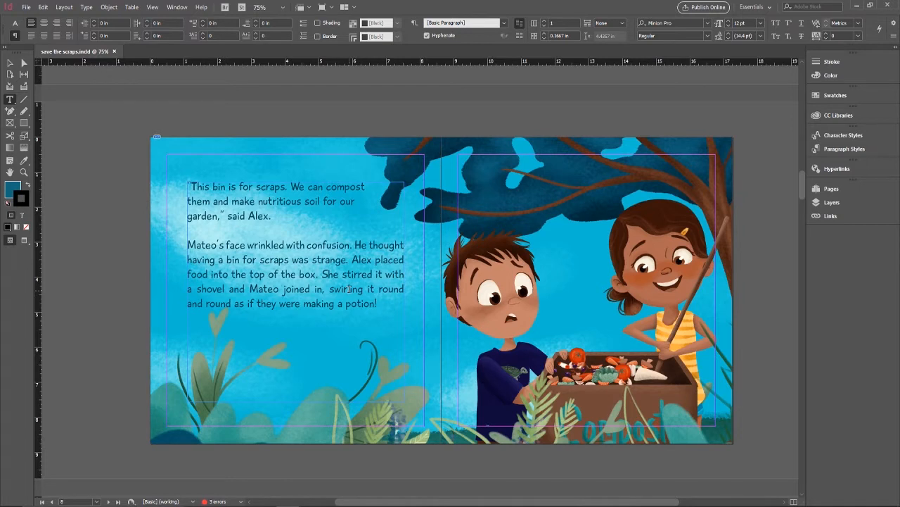
mouse_move(648, 221)
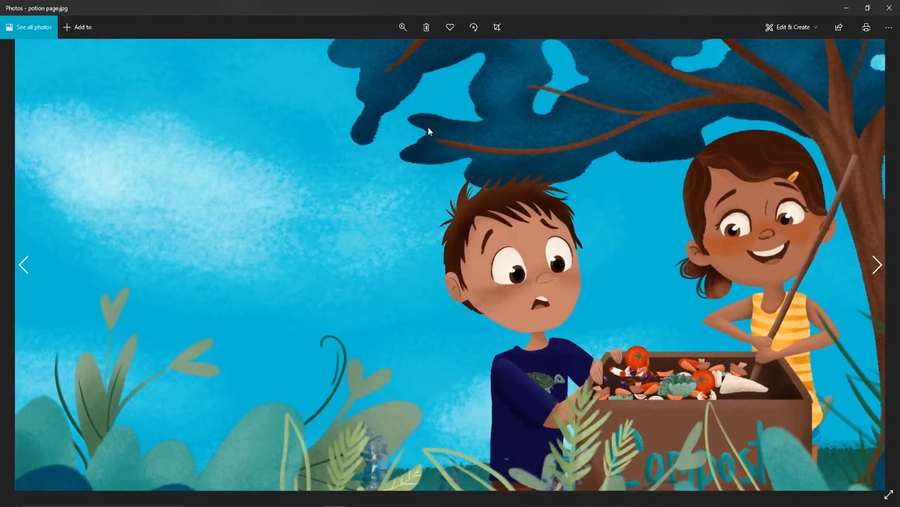
mouse_move(285, 136)
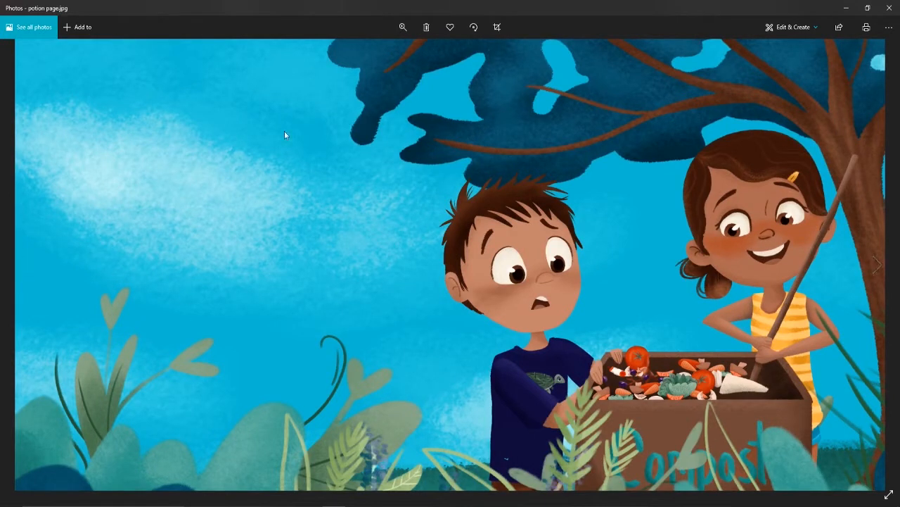
mouse_move(139, 135)
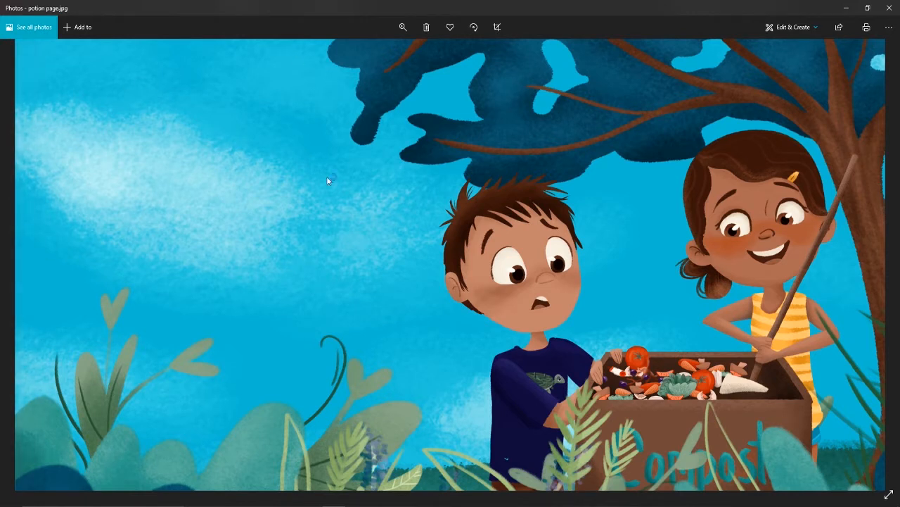
mouse_move(319, 229)
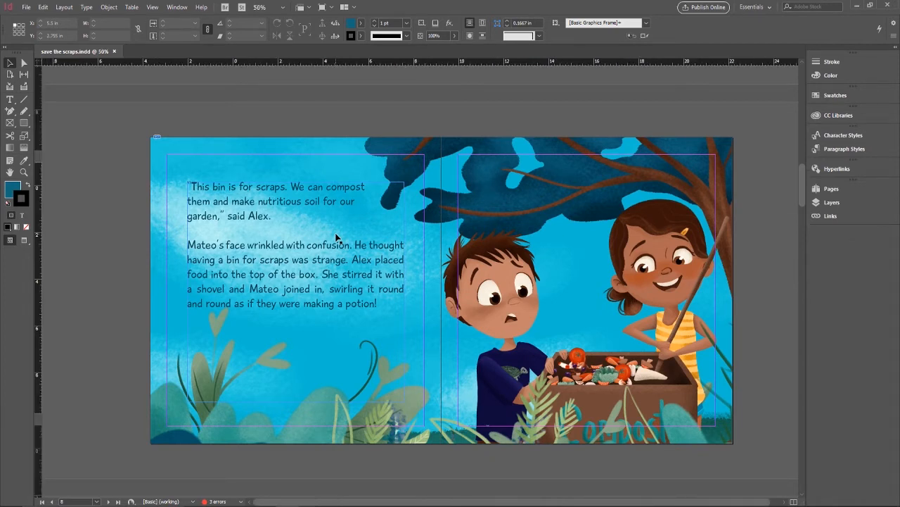
Zoom out and place a copy of the compost-bin story text frame beside the blank spread
scroll("down", 3)
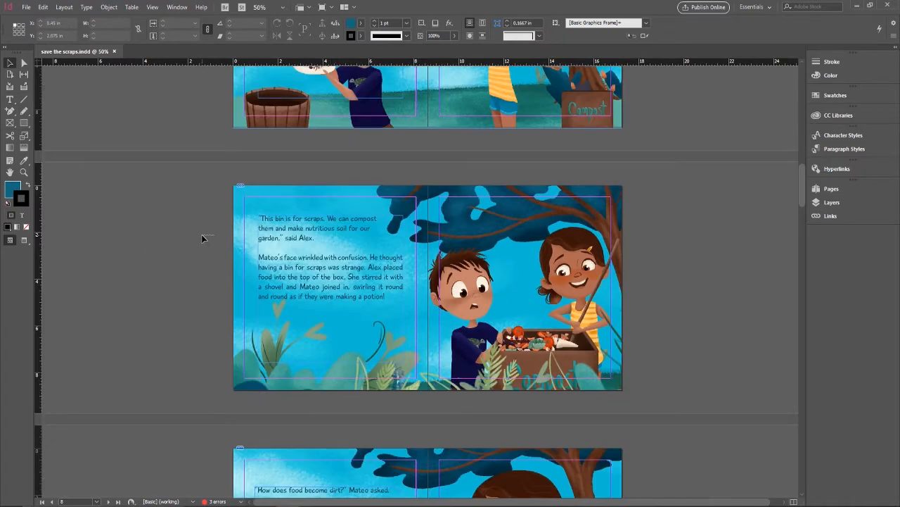
left_click_drag(76, 209, 220, 357)
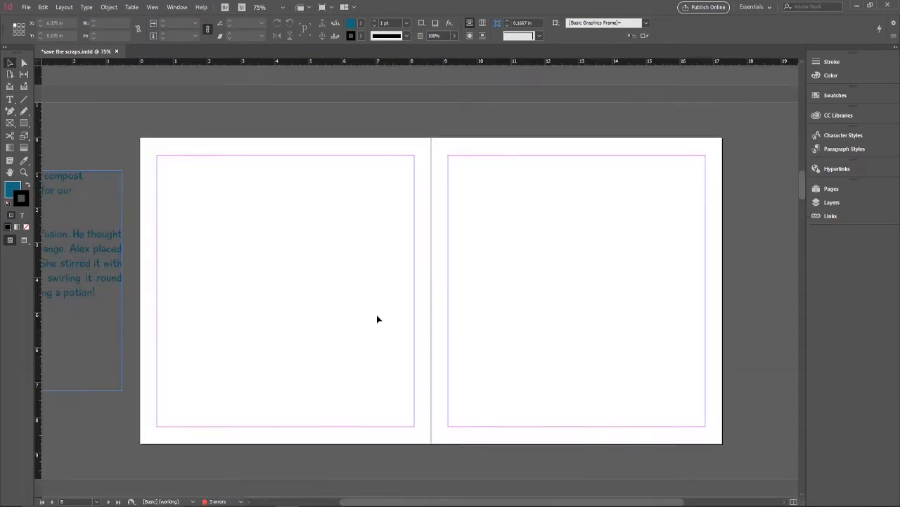
mouse_move(412, 308)
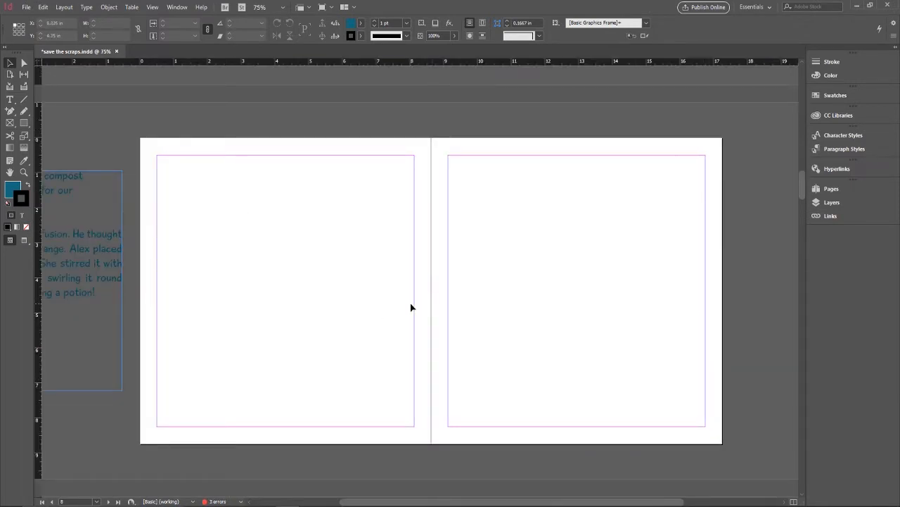
Move the compost-bin story text onto the left page and widen its frame from both sides
left_click(280, 306)
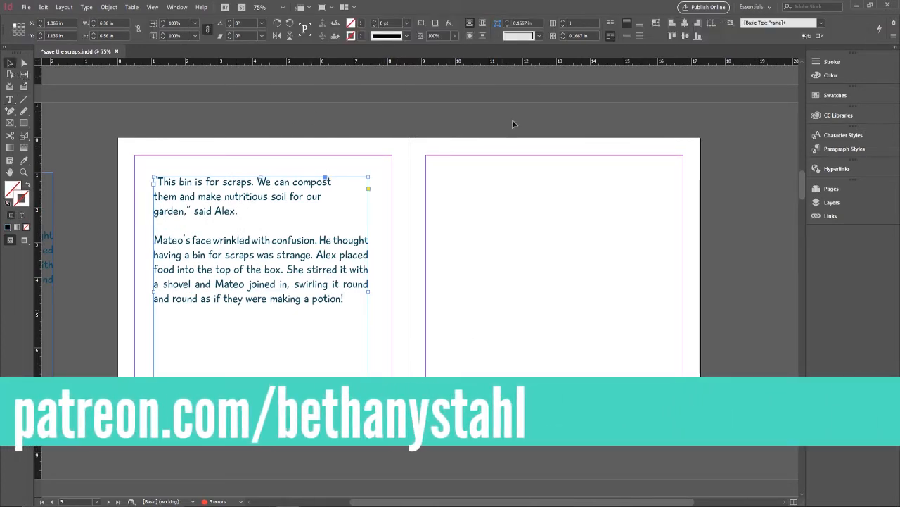
mouse_move(396, 160)
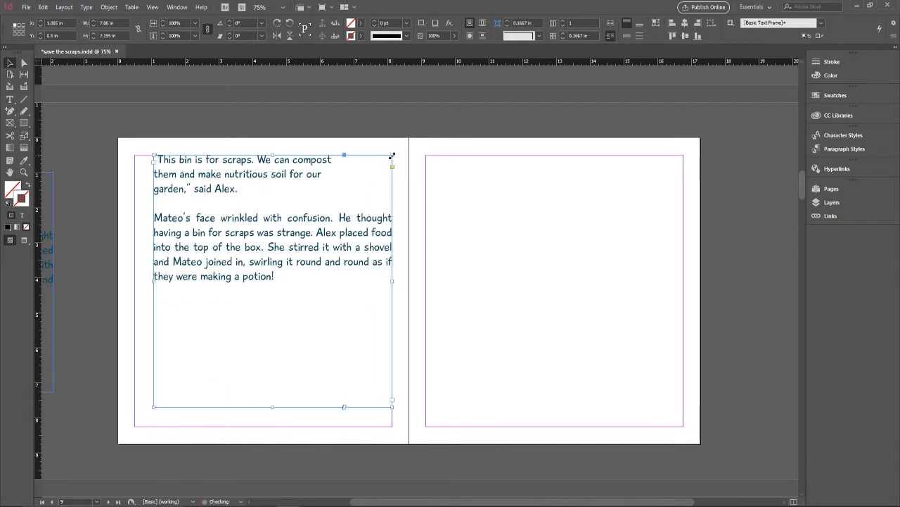
left_click_drag(153, 280, 133, 280)
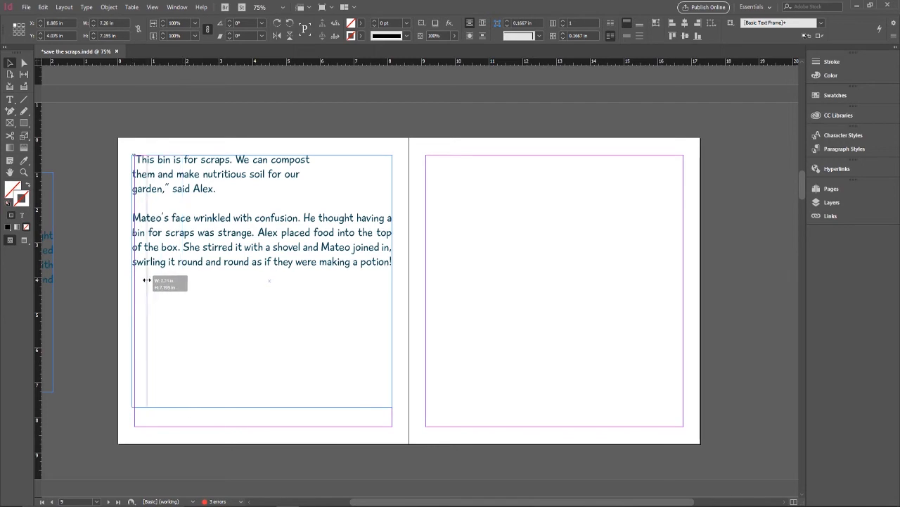
left_click_drag(387, 280, 368, 280)
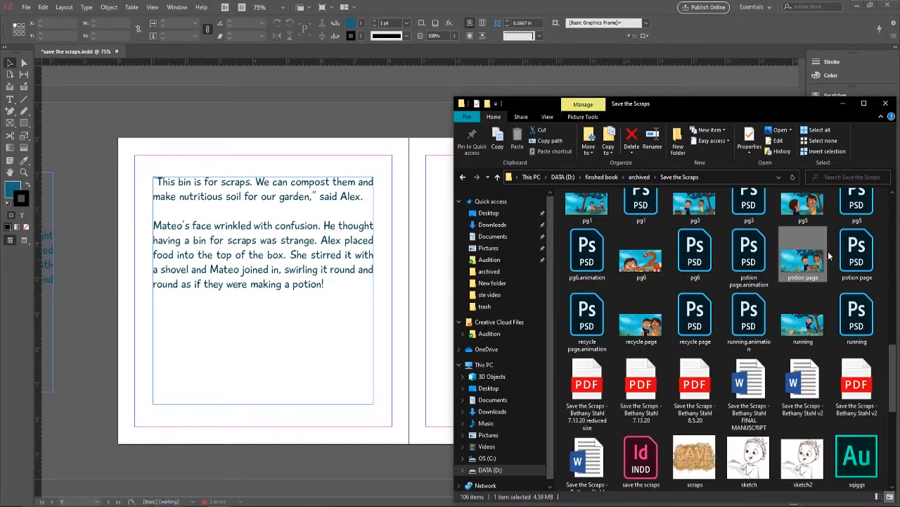
mouse_move(803, 253)
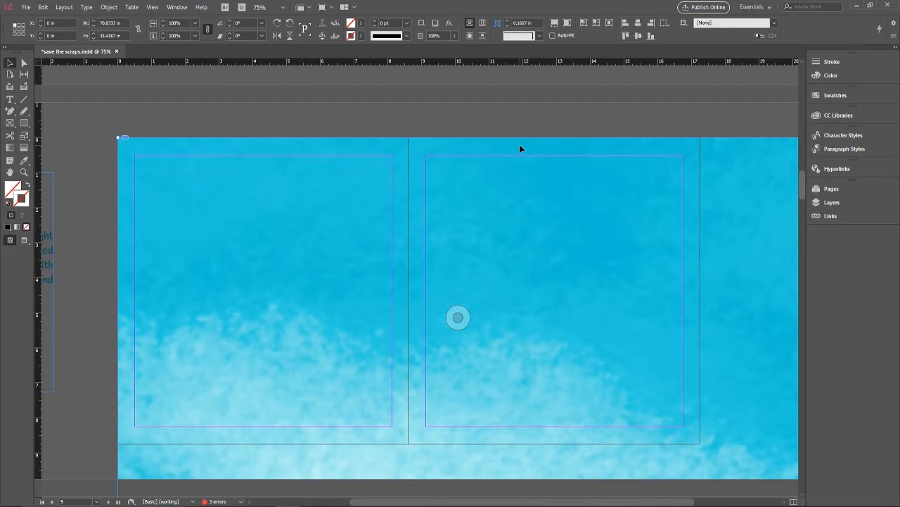
Scale the potion page illustration down to about 24.5% using Transform > Scale with Preview
right_click(522, 148)
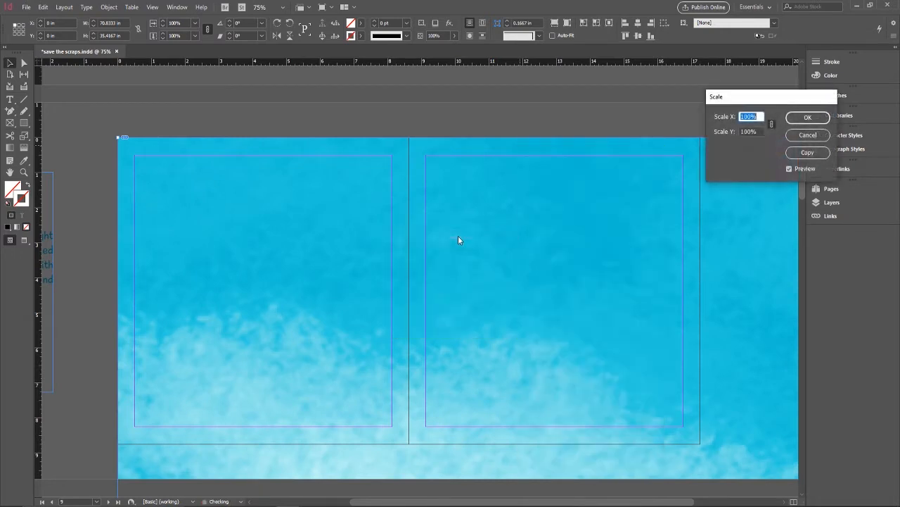
type("24")
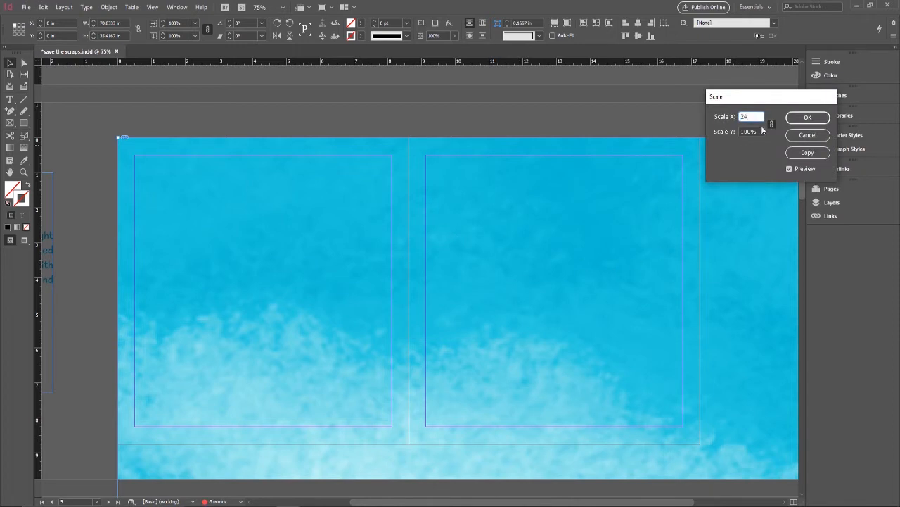
type("24%")
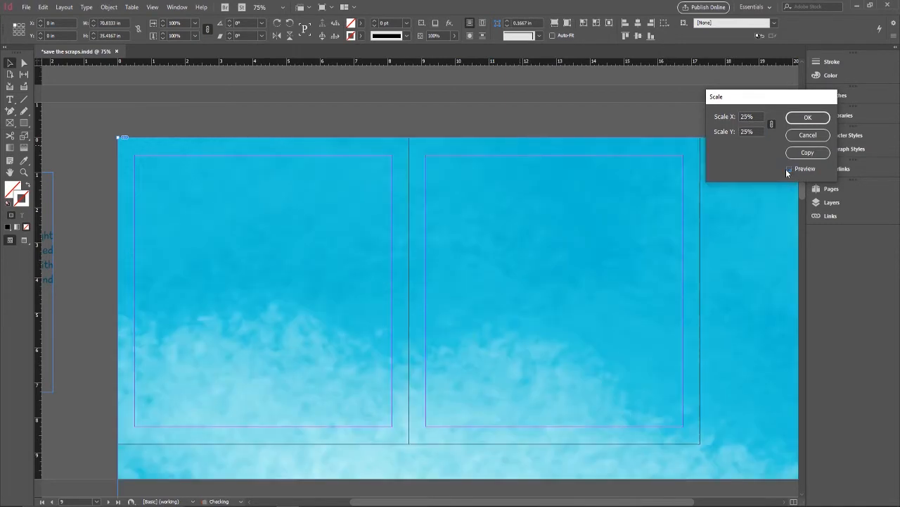
left_click(789, 169)
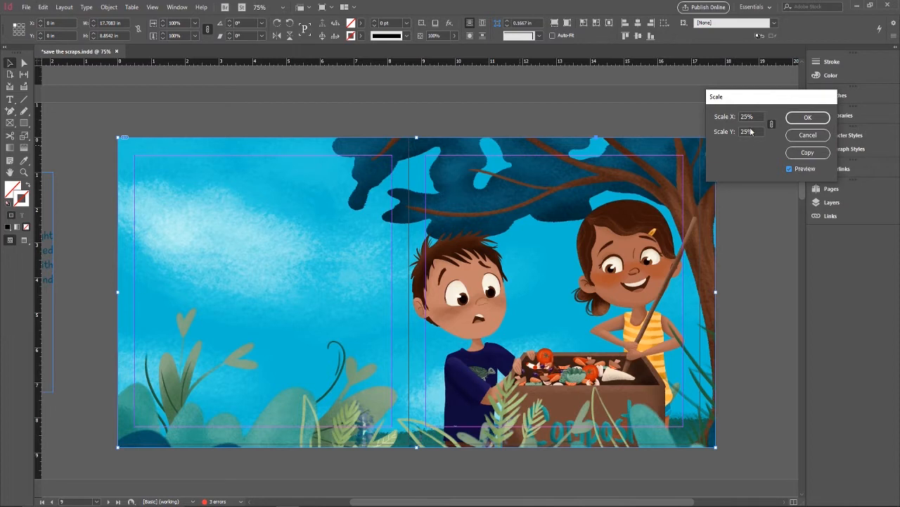
type("24.5%")
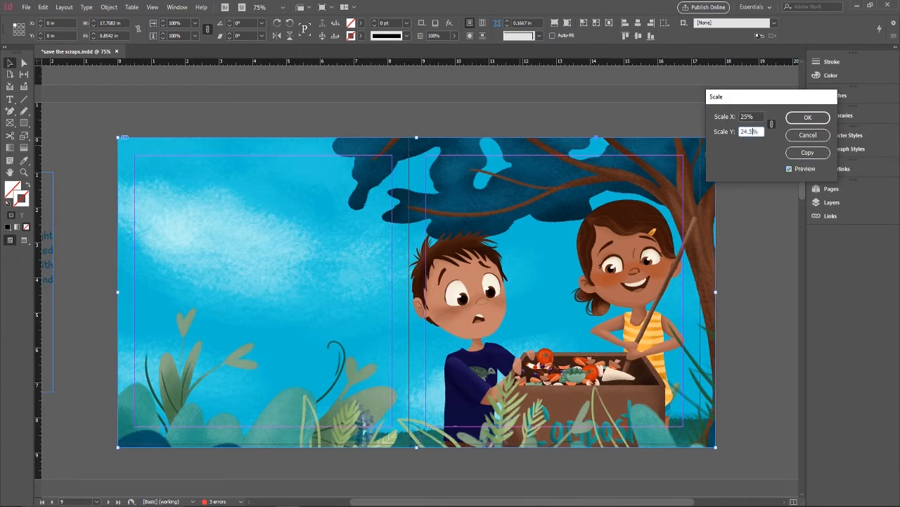
type("24.5%")
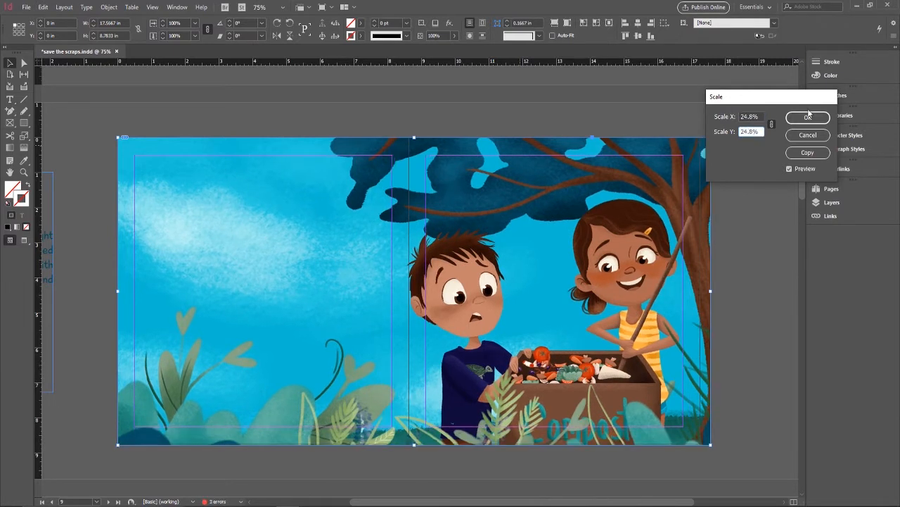
left_click(807, 117)
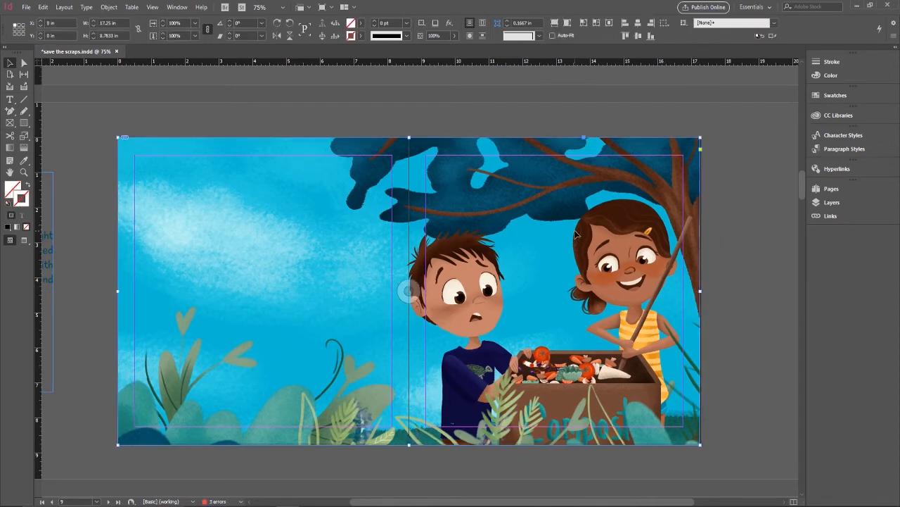
Send the blue-sky illustration to the back behind the story text
right_click(584, 288)
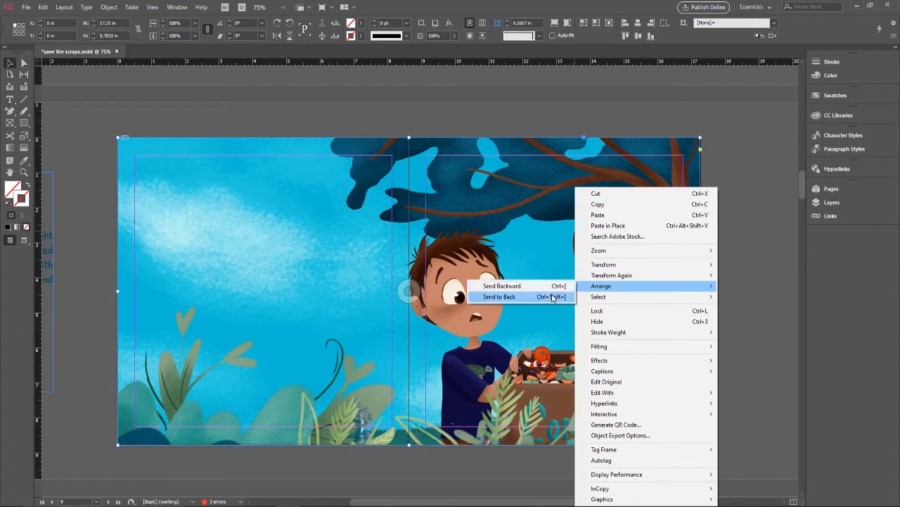
left_click(501, 296)
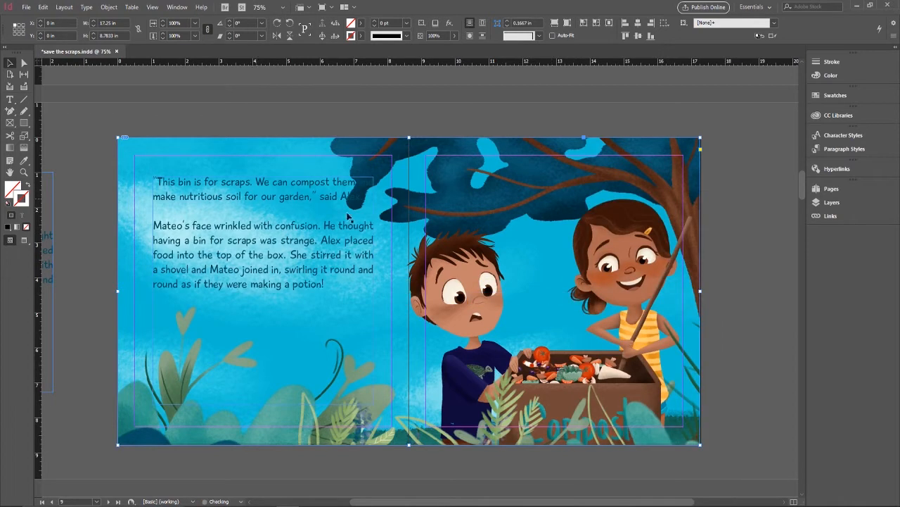
Select all the compost-bin story text and show its settings in the Color panel
left_click(316, 241)
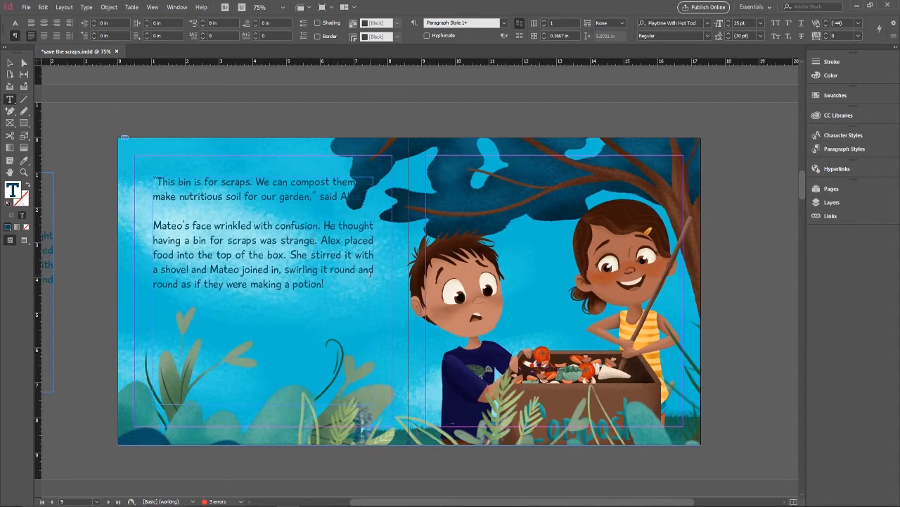
key("ctrl+a")
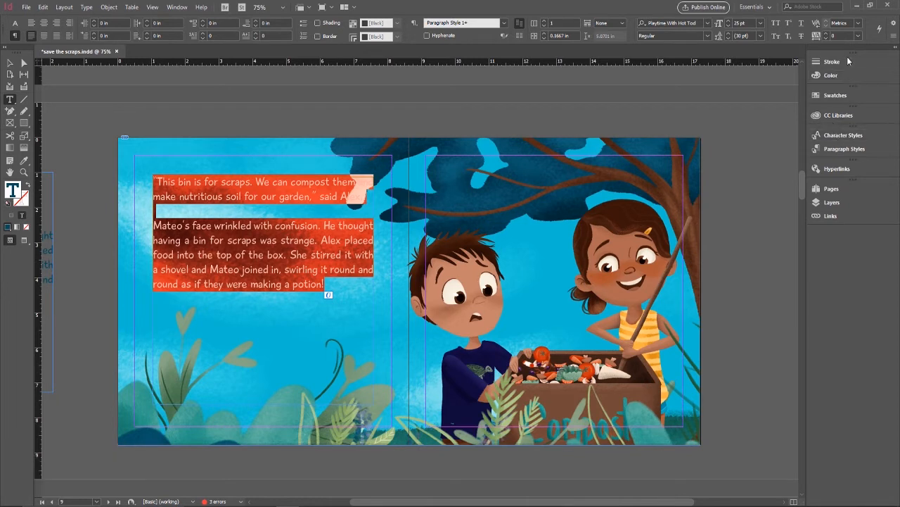
left_click(832, 75)
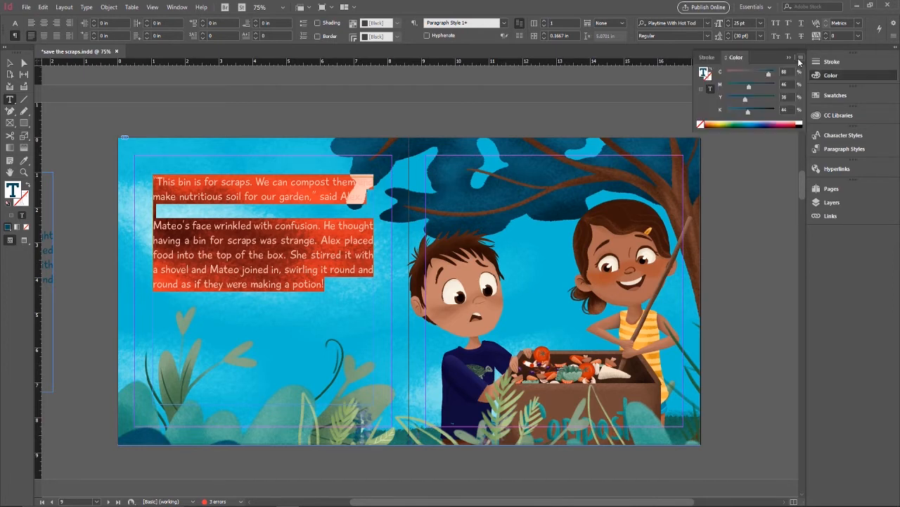
left_click(789, 58)
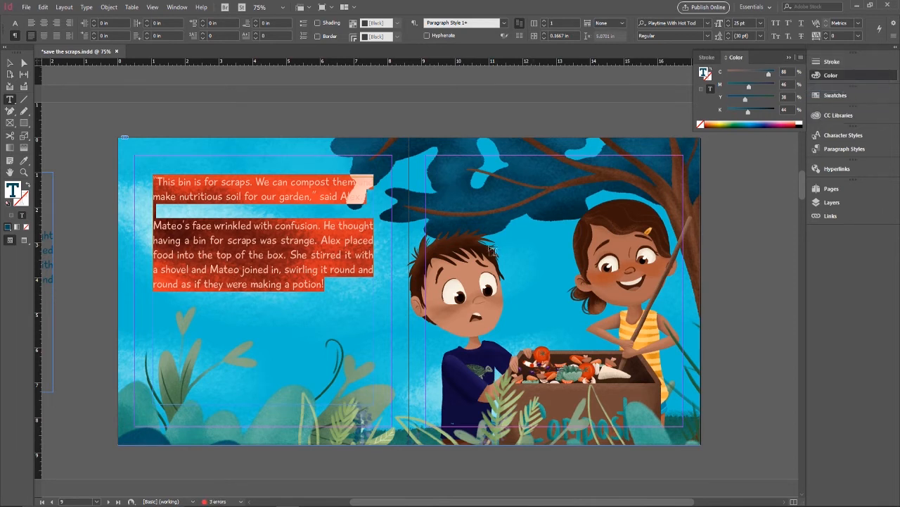
mouse_move(773, 120)
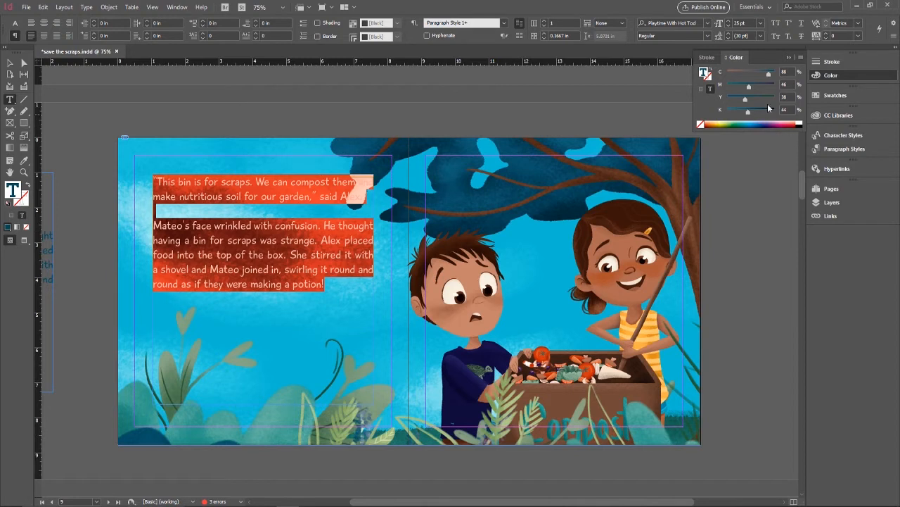
mouse_move(596, 161)
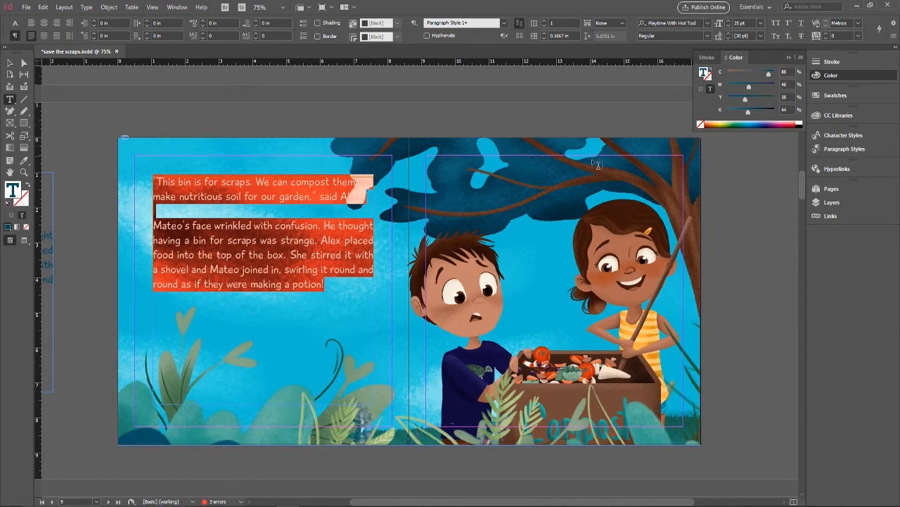
mouse_move(577, 220)
type(" and")
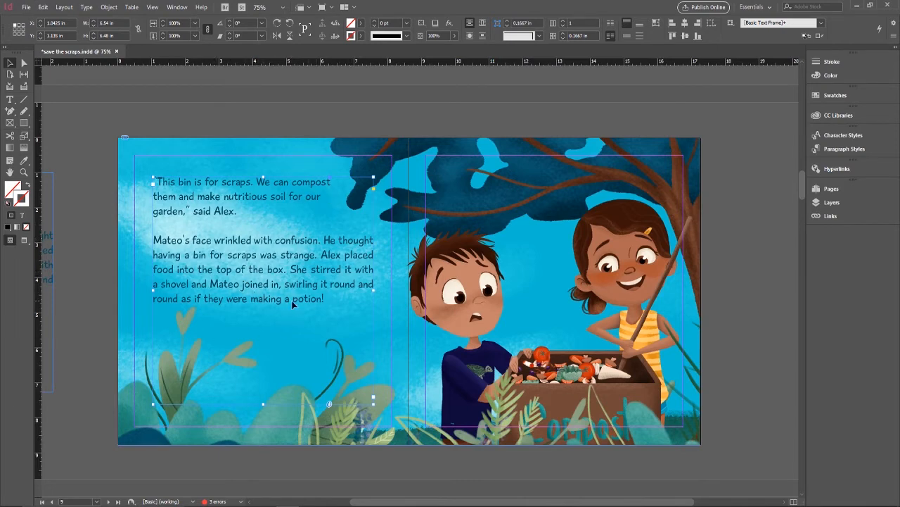
mouse_move(295, 301)
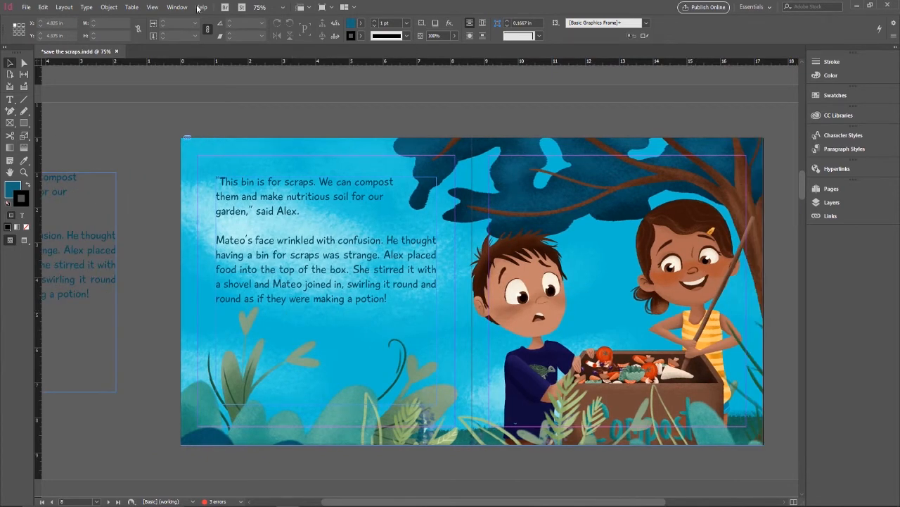
Enable View > Overprint Preview and scroll down through the story spreads
left_click(153, 7)
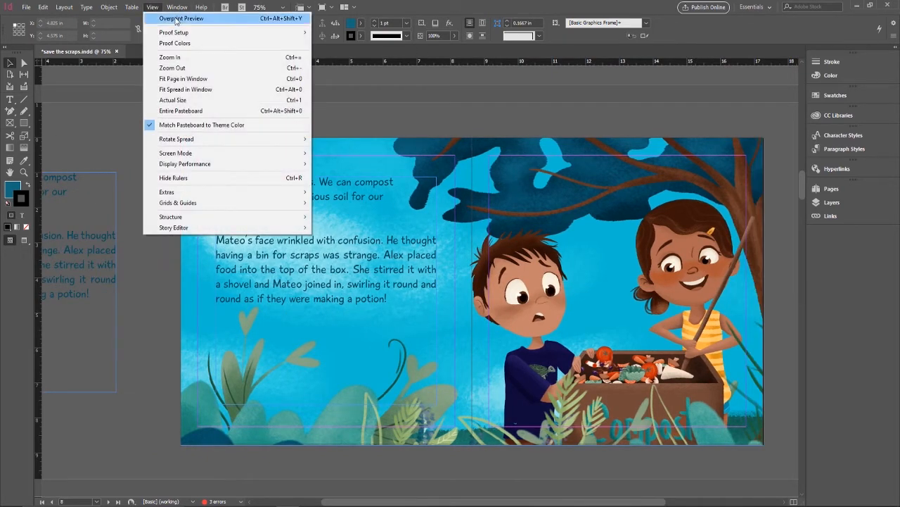
left_click(181, 19)
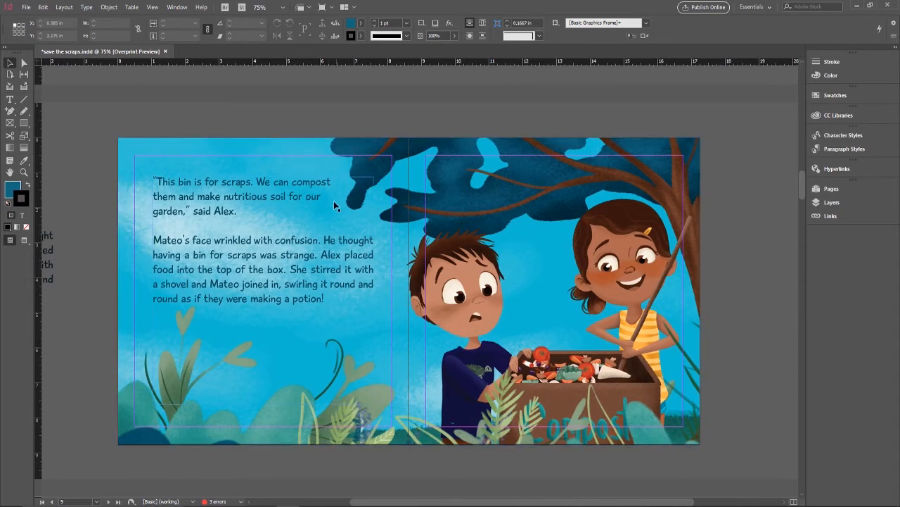
mouse_move(257, 309)
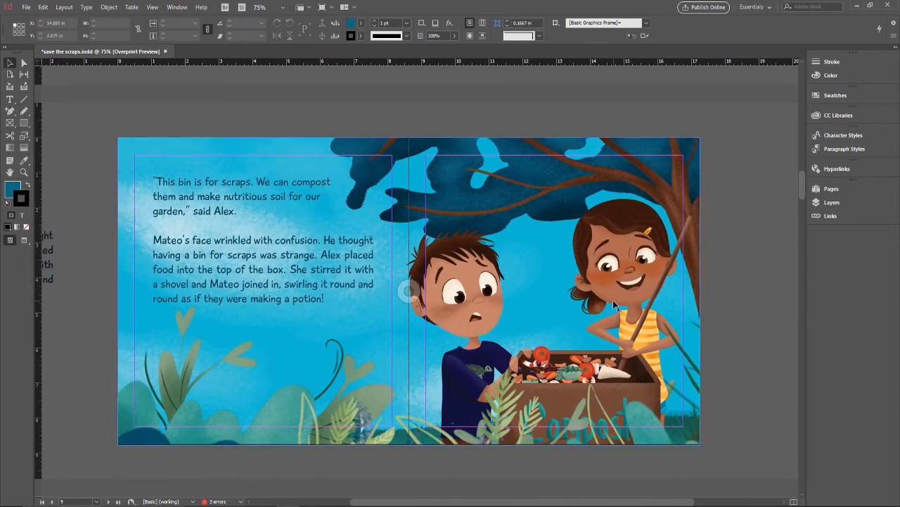
scroll("down", 3)
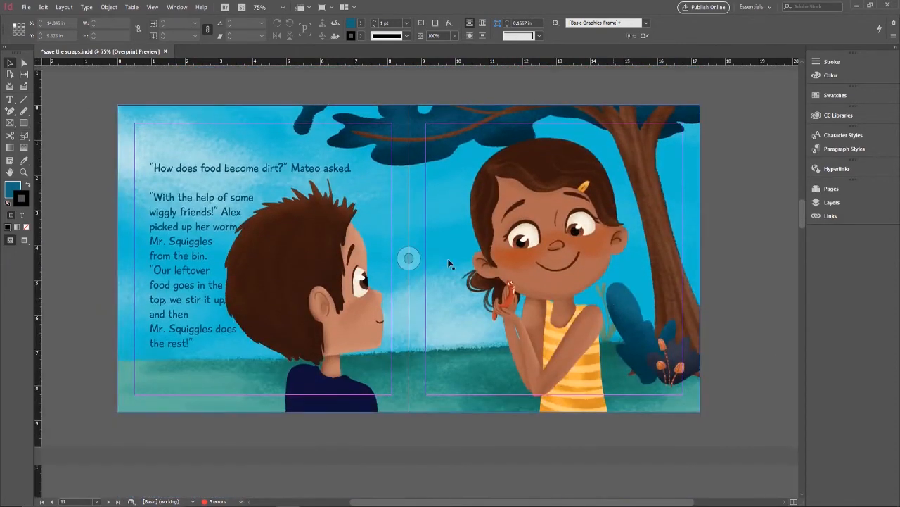
scroll("down", 3)
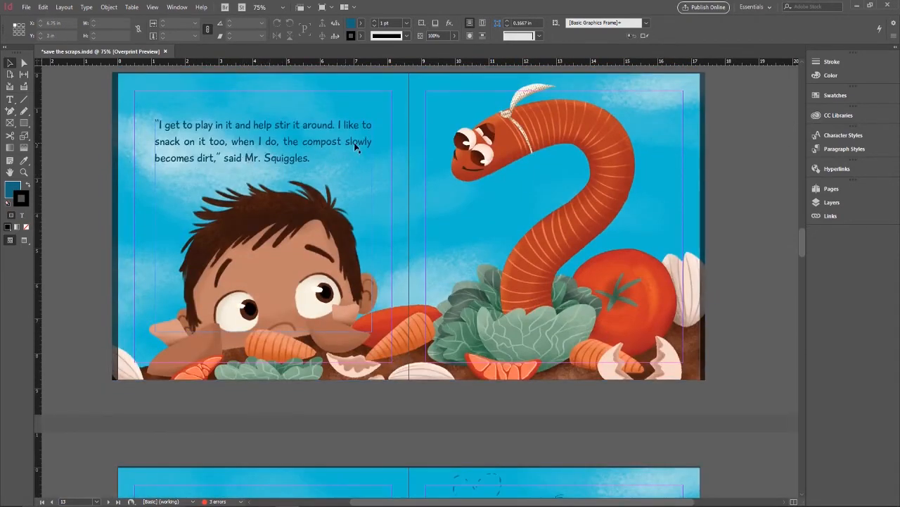
scroll("down", 3)
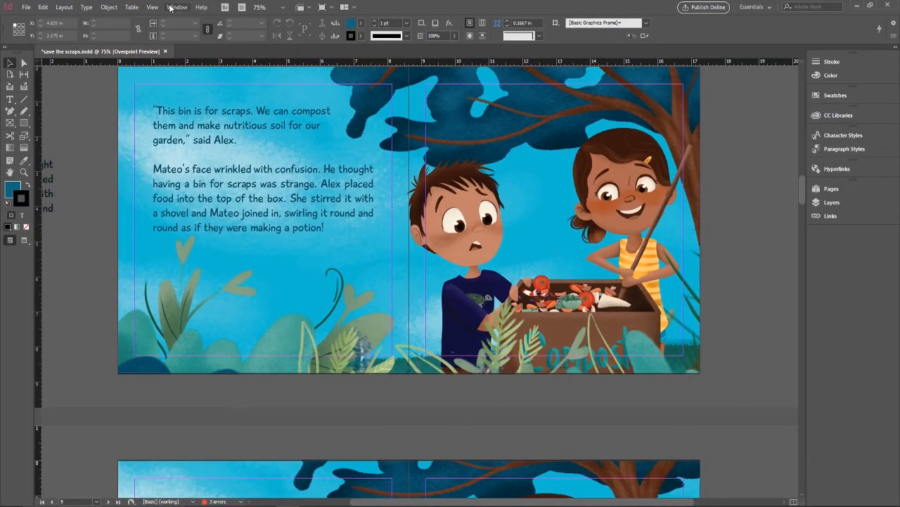
left_click(152, 7)
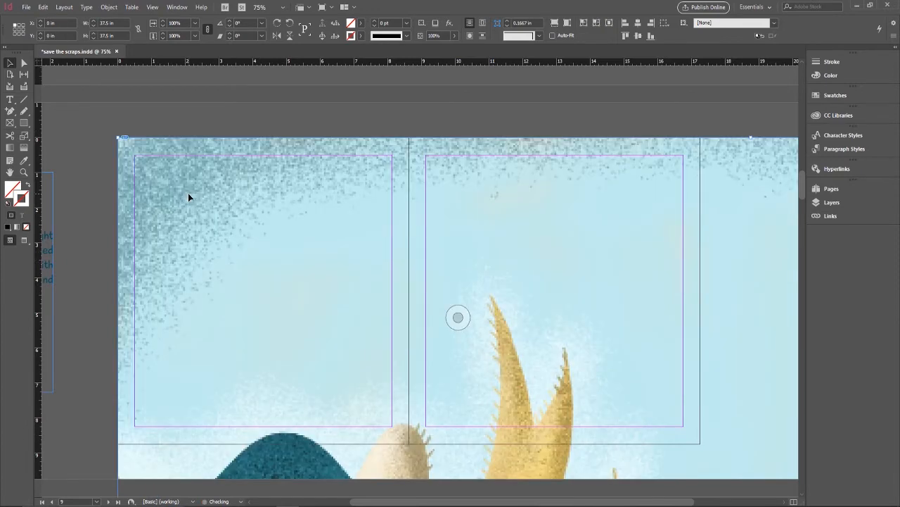
Scale the night-forest fox illustration down to 40%
right_click(189, 197)
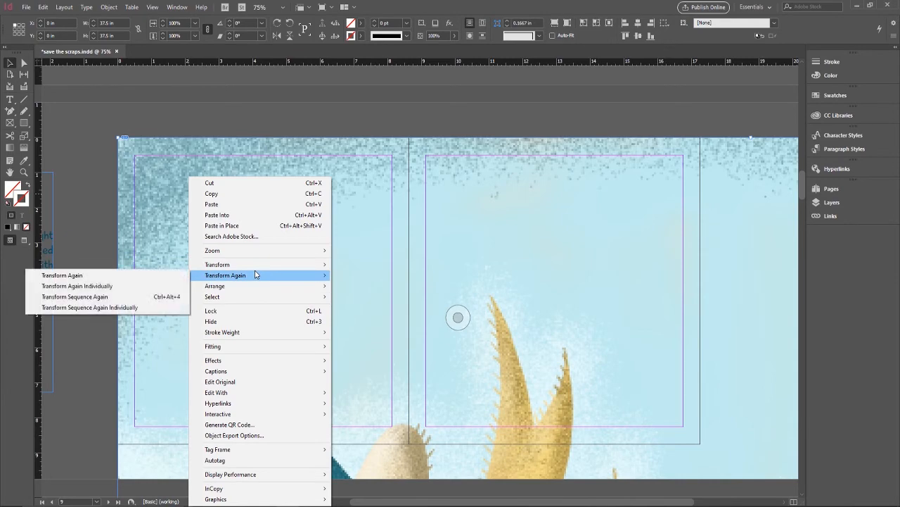
mouse_move(217, 265)
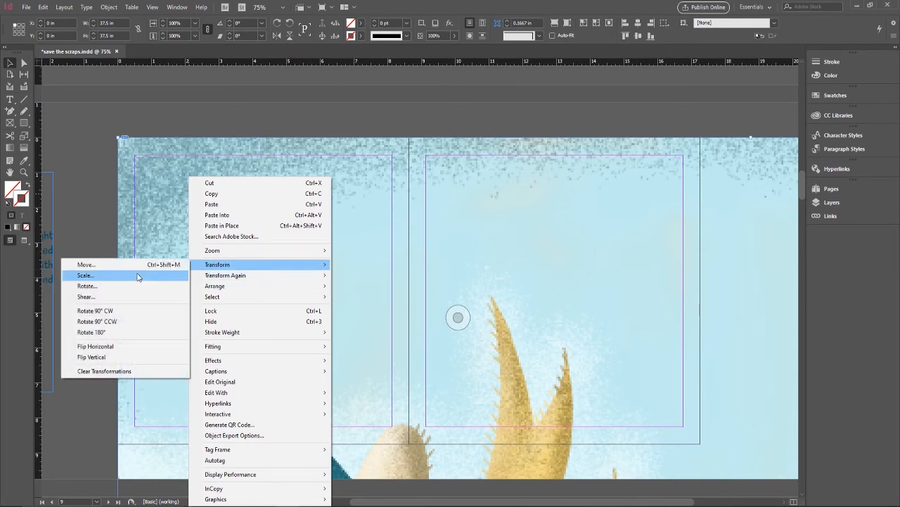
left_click(83, 275)
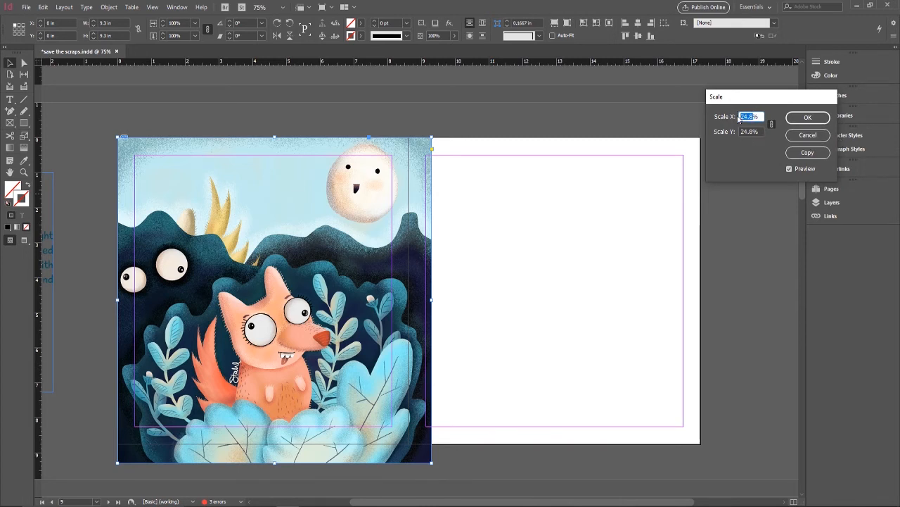
type("50%")
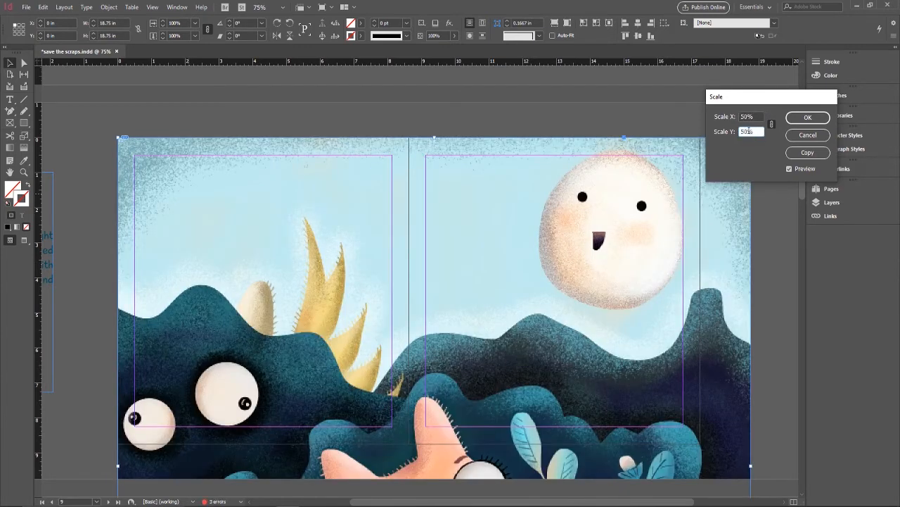
type("40%")
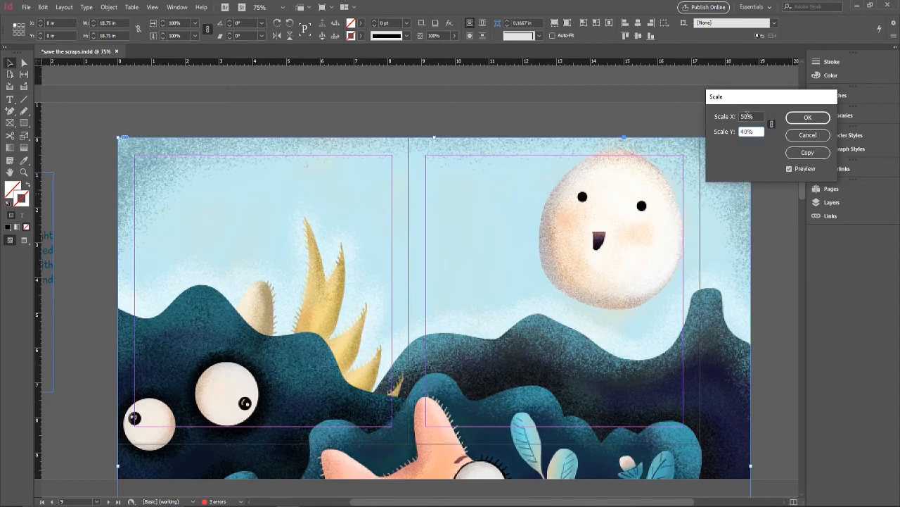
type("40%")
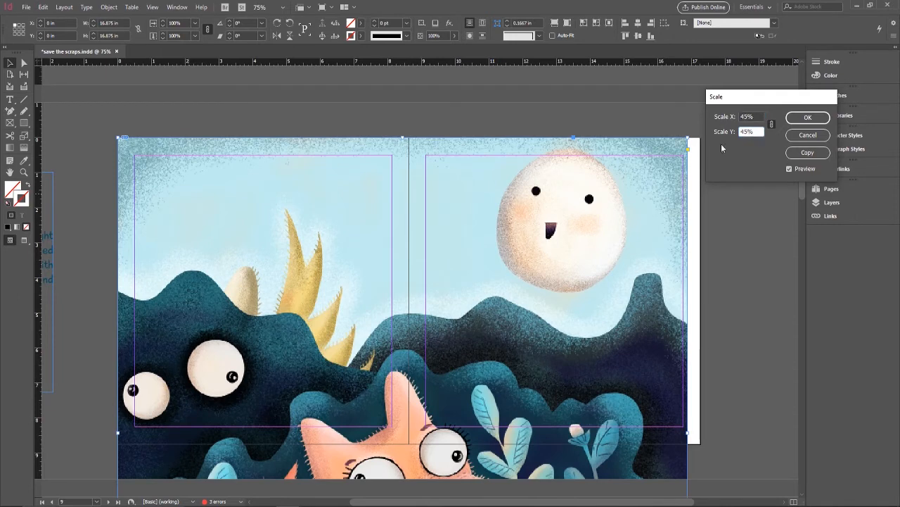
mouse_move(618, 285)
type("46")
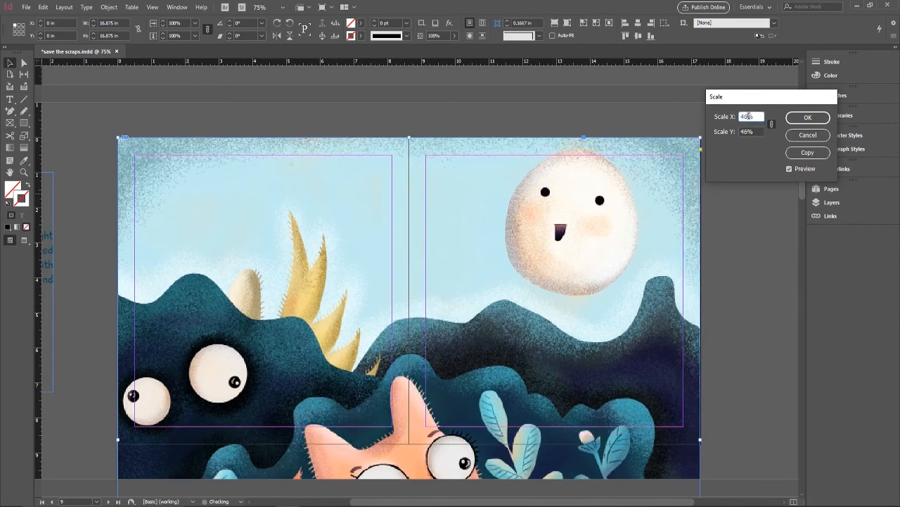
left_click(808, 117)
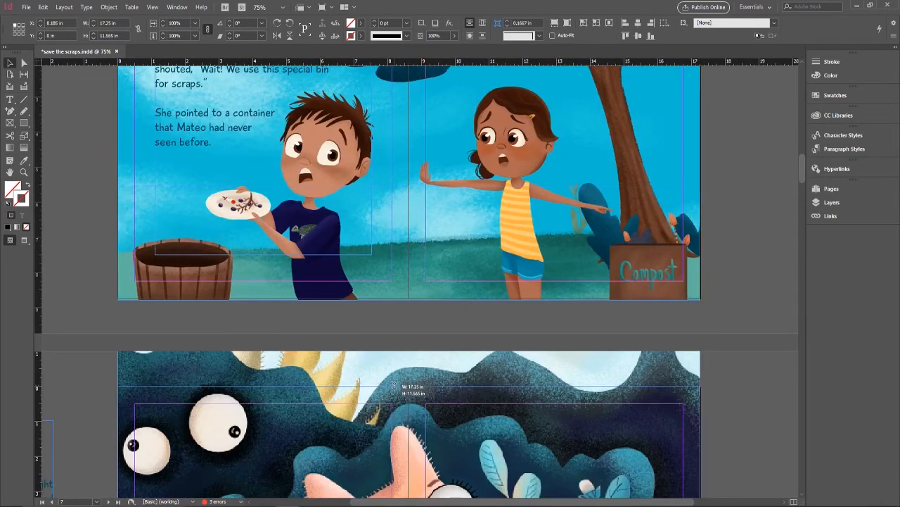
Scroll down the fox spread and bring up the story text frame's options
scroll("down", 3)
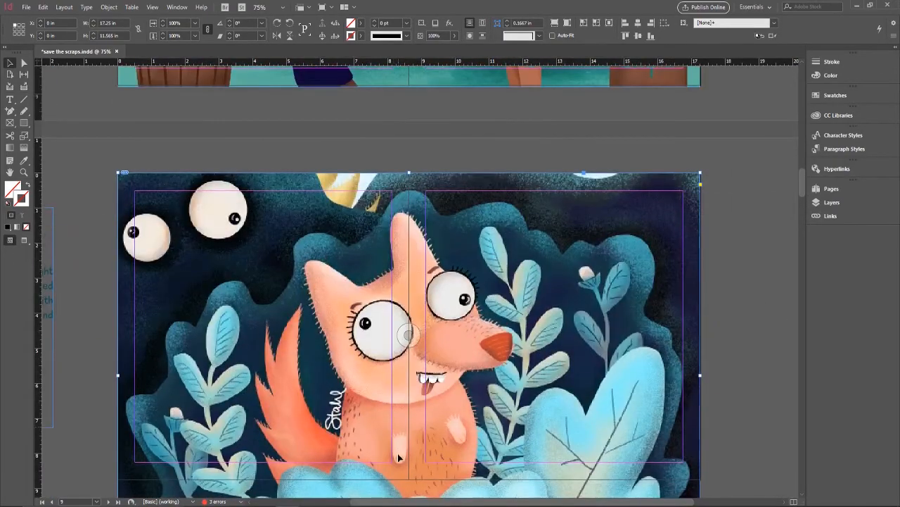
scroll("down", 3)
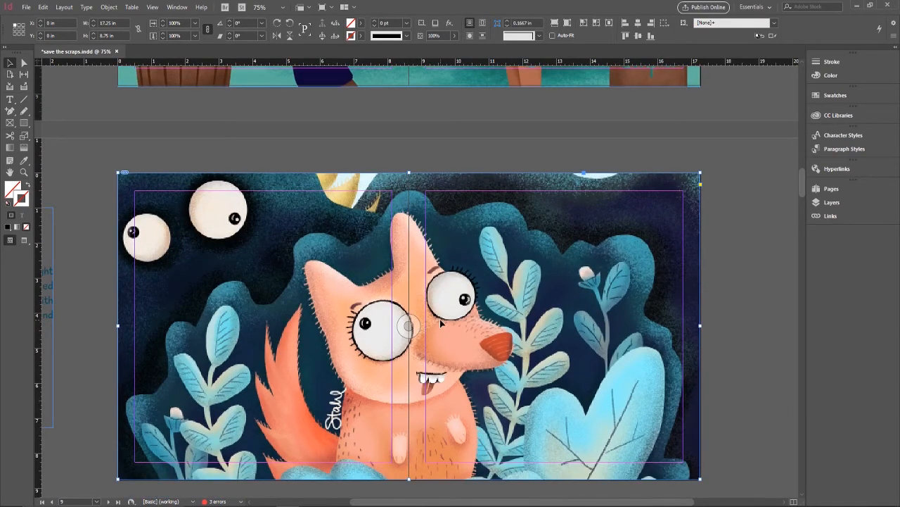
right_click(440, 323)
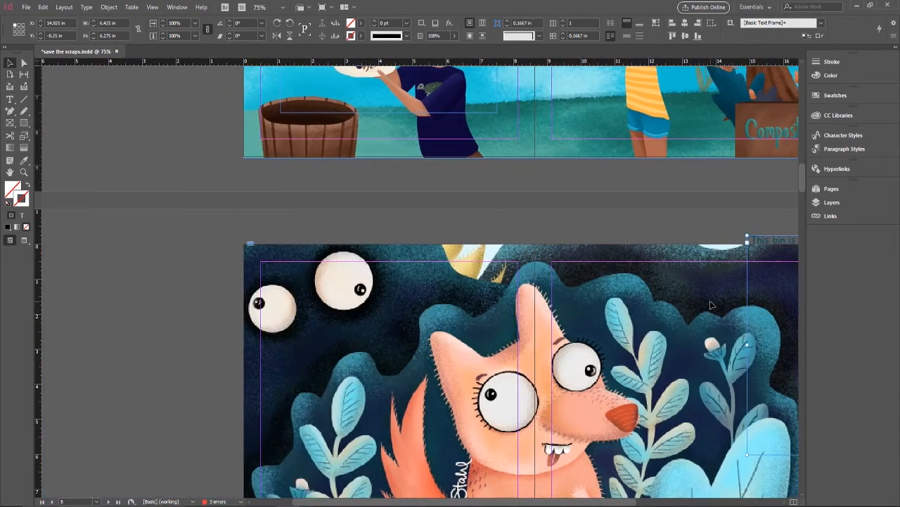
right_click(711, 303)
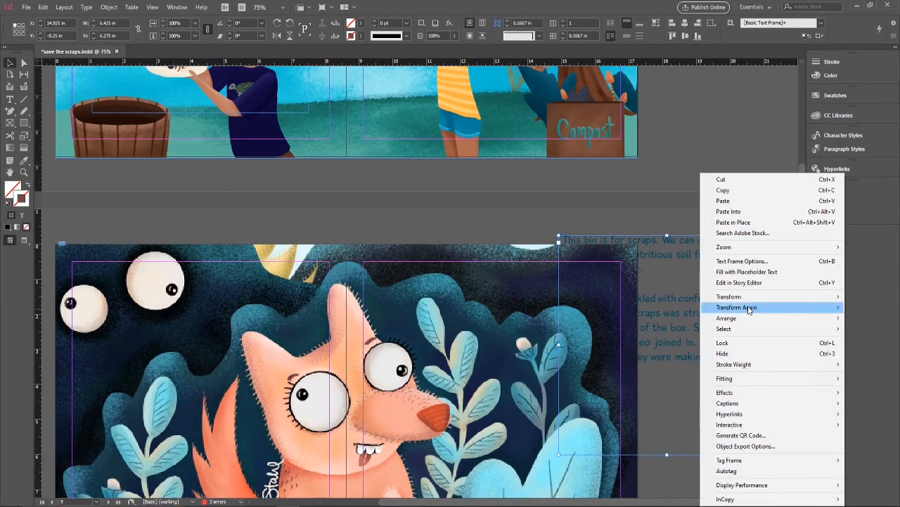
mouse_move(726, 318)
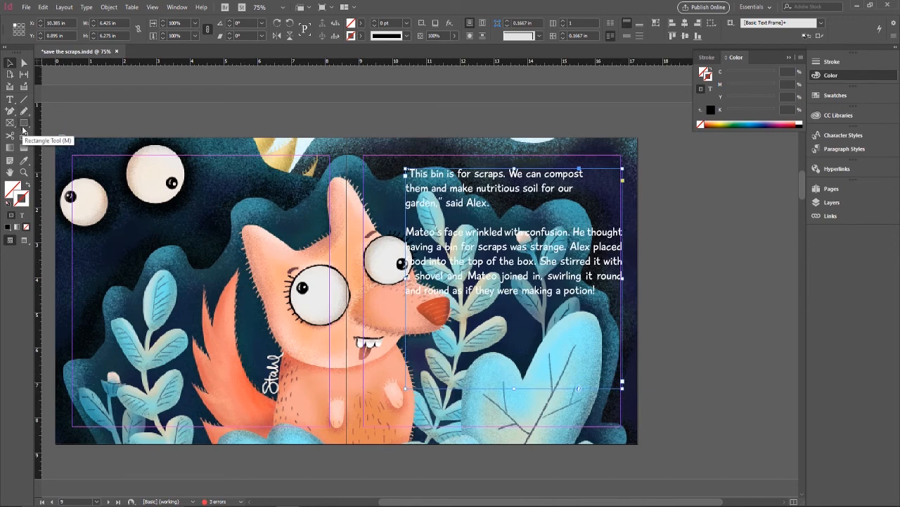
Draw a black-filled rectangle over the fox illustration's left side and adjust its opacity
left_click_drag(109, 223, 306, 317)
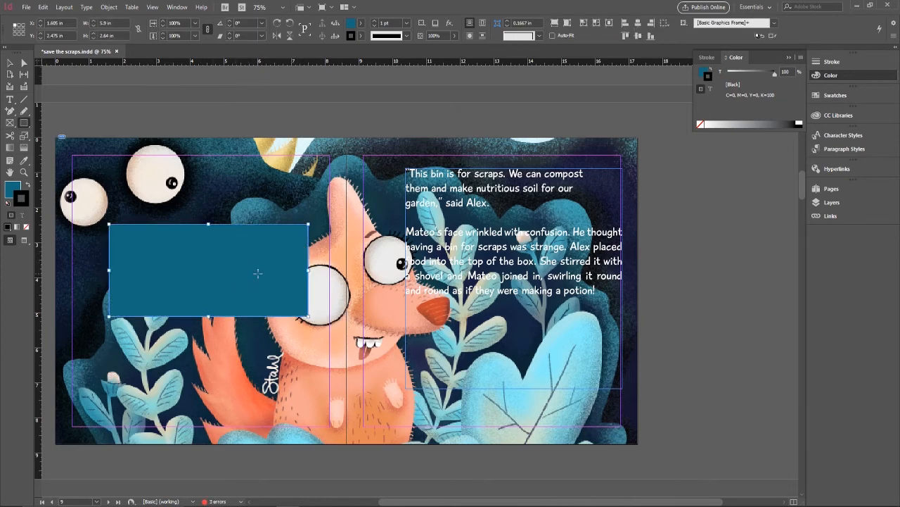
left_click(360, 23)
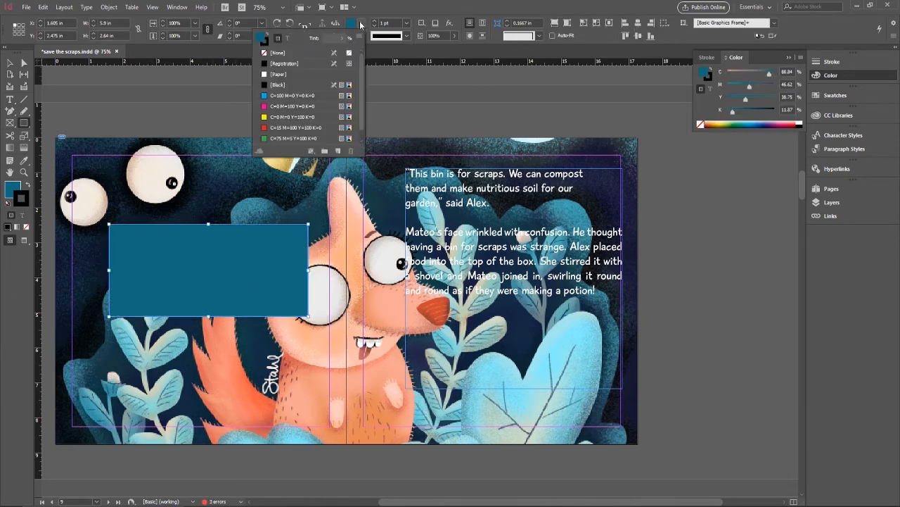
left_click(277, 85)
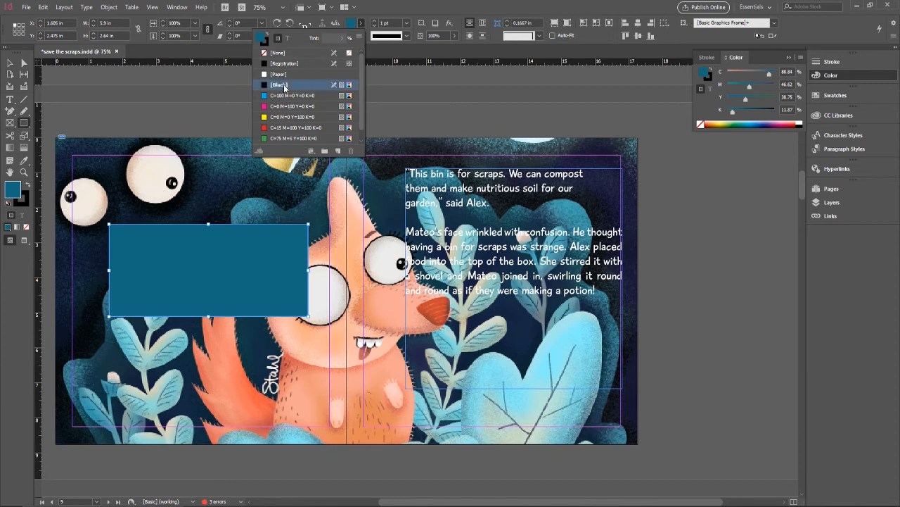
left_click(280, 84)
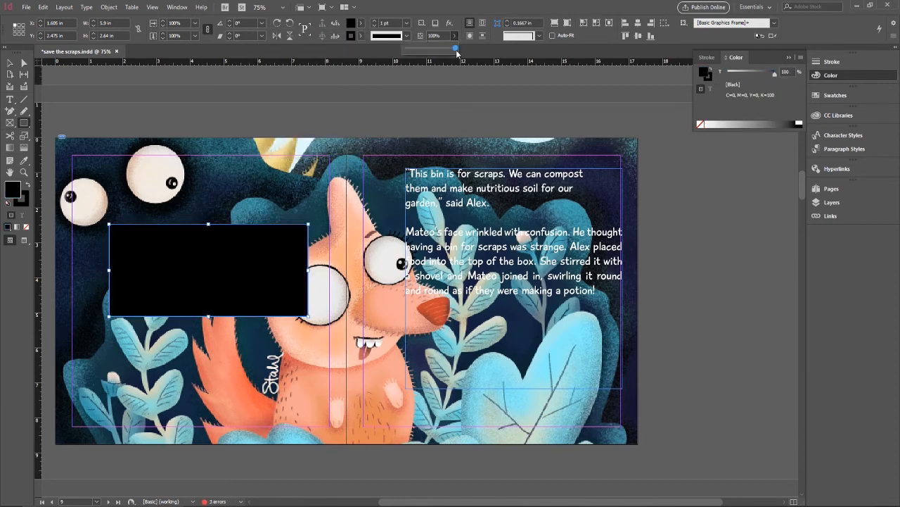
left_click_drag(455, 48, 443, 47)
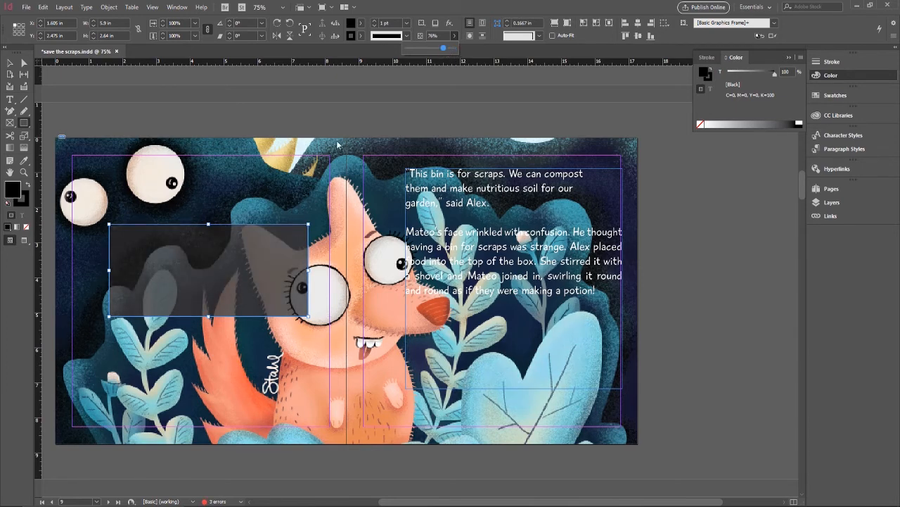
key("ctrl+z")
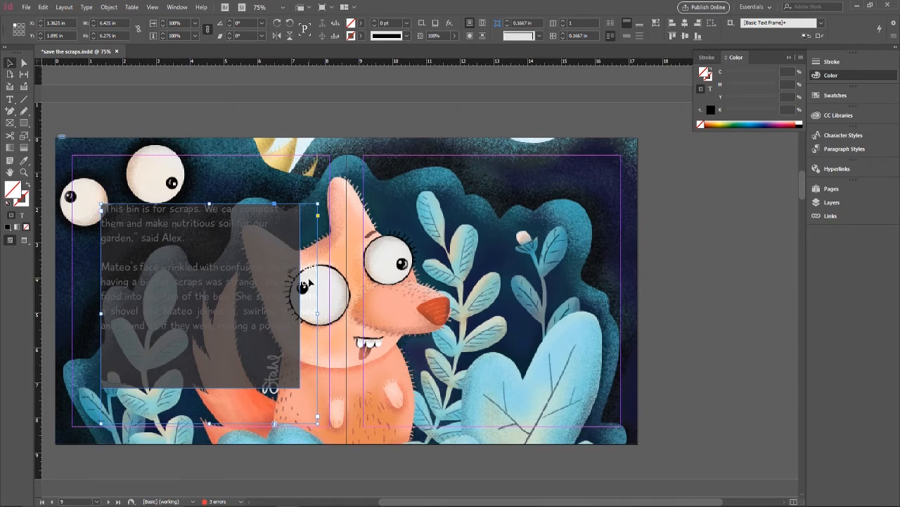
Open the text frame's stacking options and resize the frame to fit the black box
right_click(303, 285)
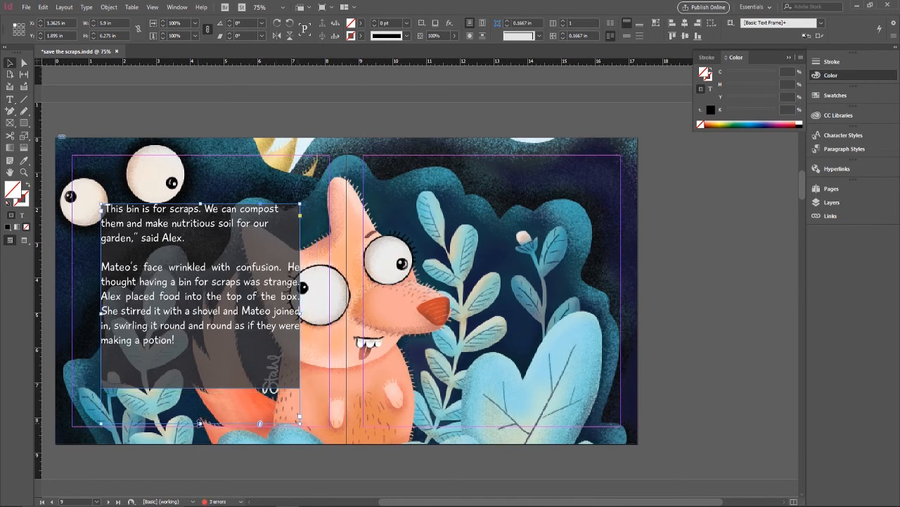
left_click_drag(199, 422, 199, 385)
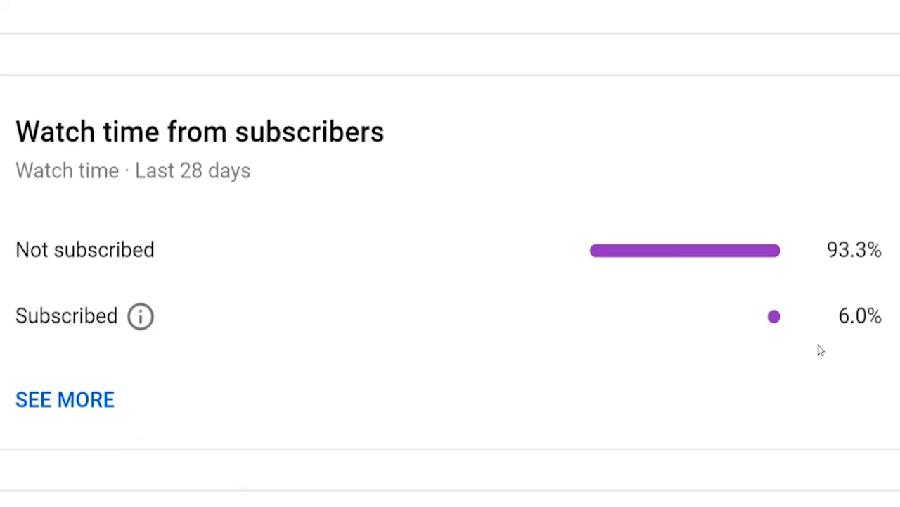
mouse_move(878, 332)
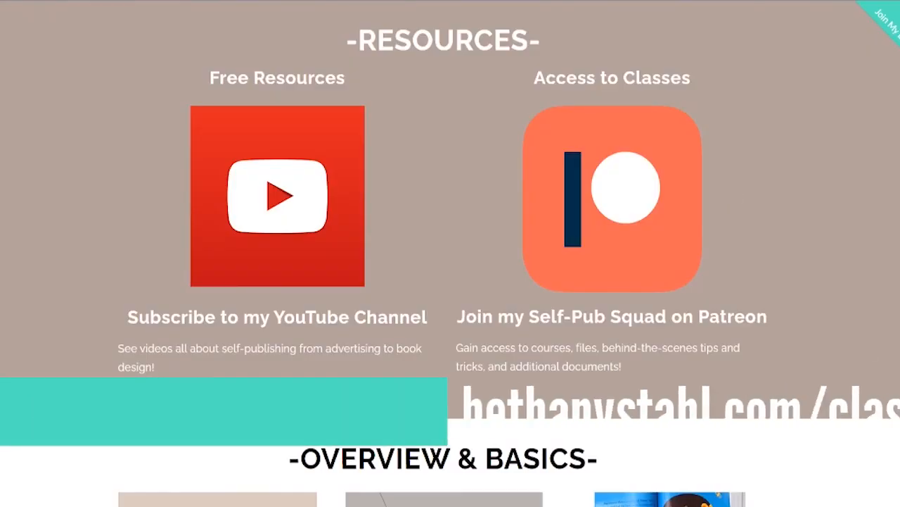
Scroll past the bethanystahl.com classes list and open the Self-Pub Squad Patreon page
scroll("down", 3)
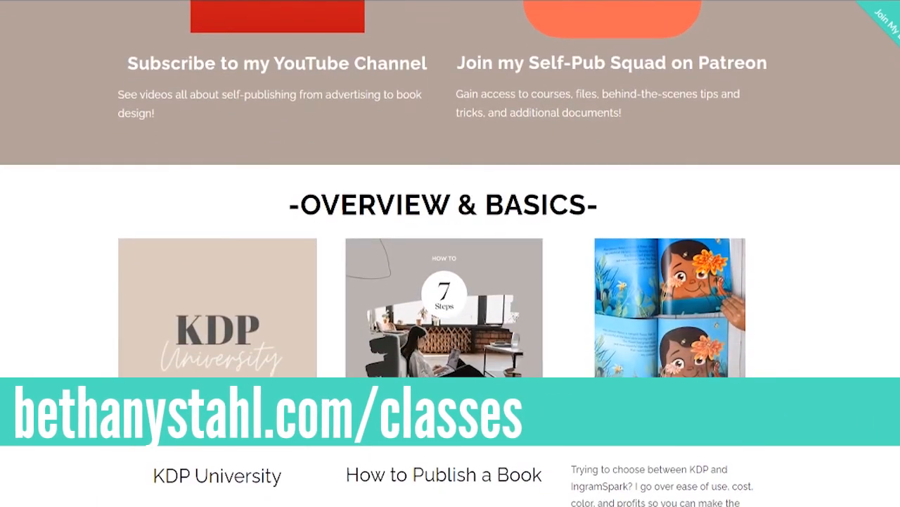
scroll("down", 3)
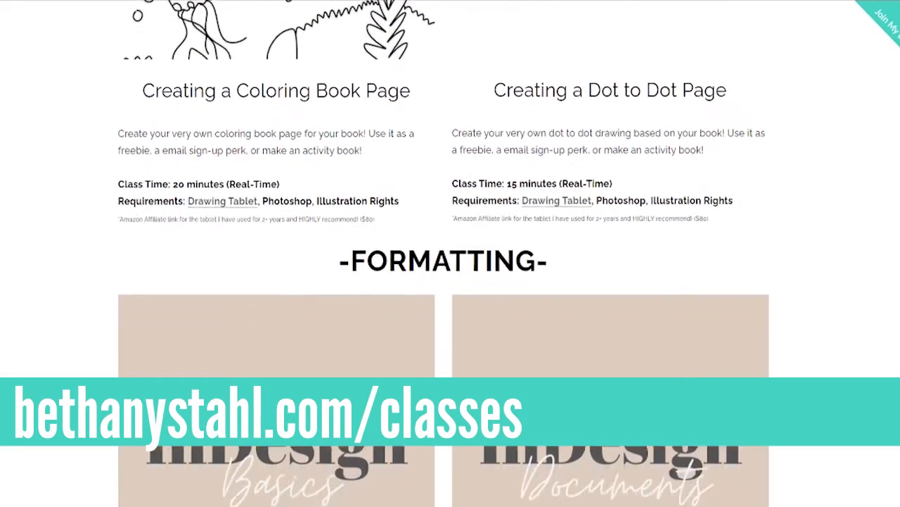
scroll("down", 3)
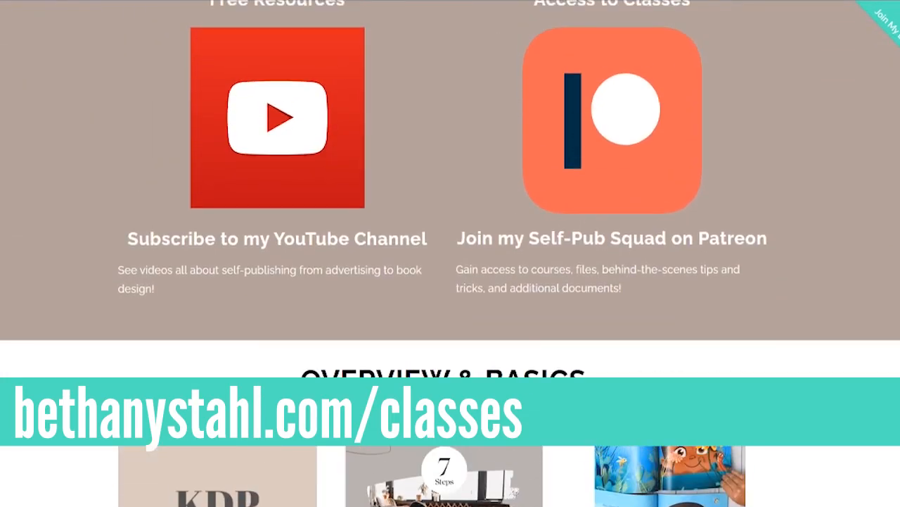
left_click(611, 121)
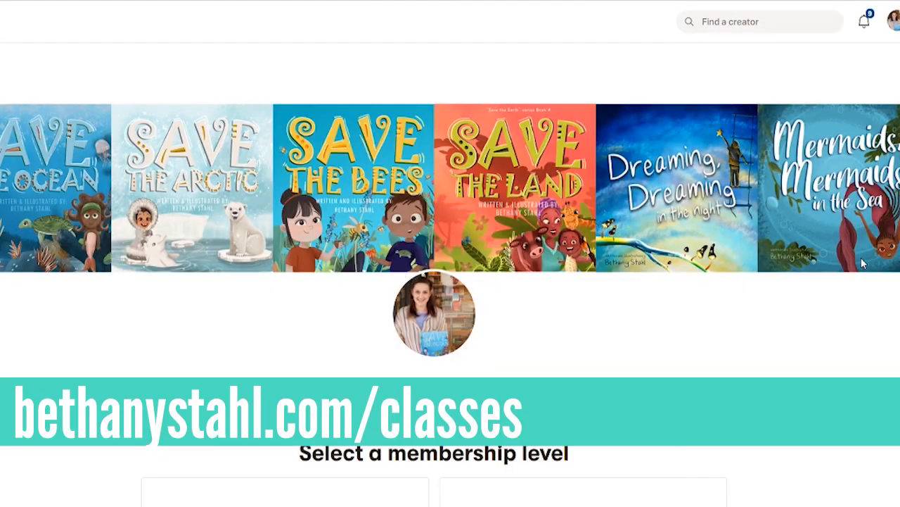
Scroll through the Patreon About section and recent self-publishing posts
scroll("down", 3)
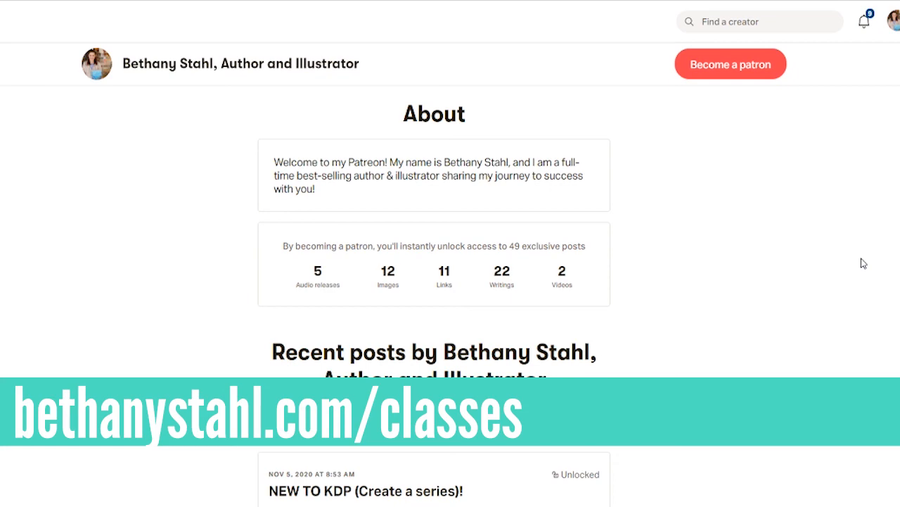
scroll("down", 3)
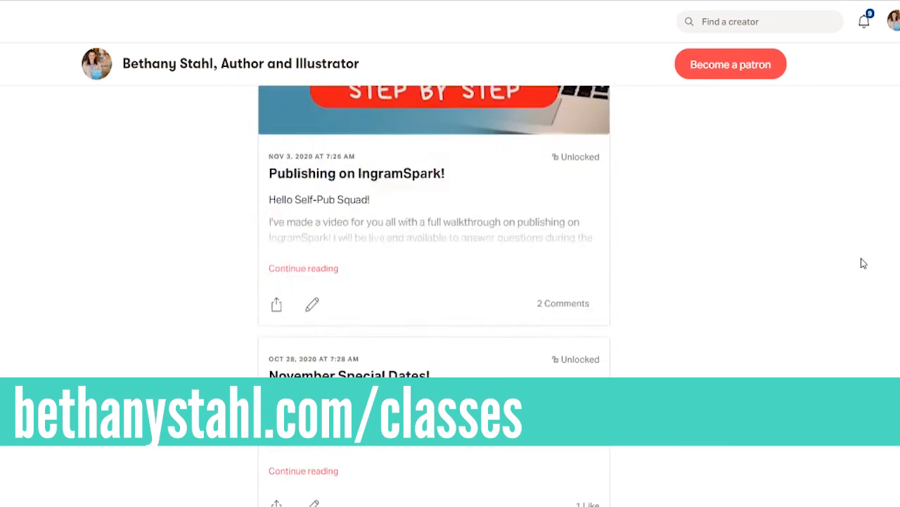
scroll("down", 3)
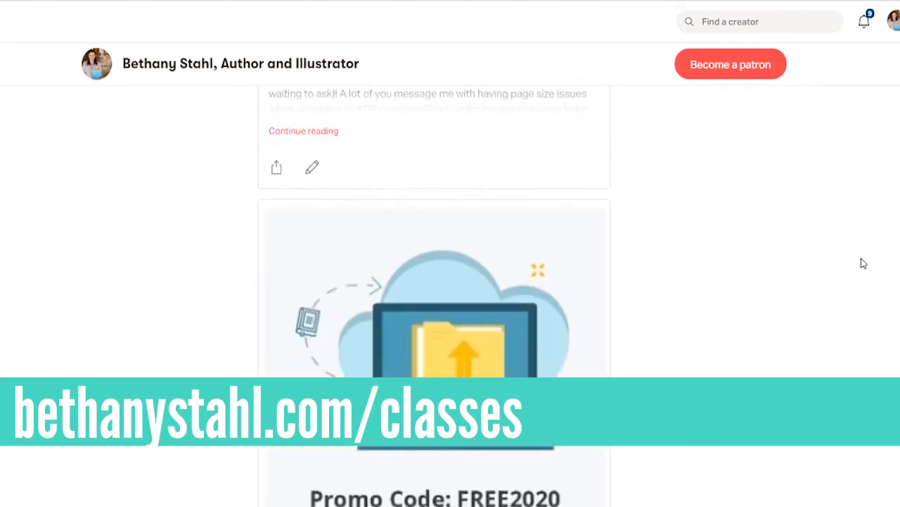
scroll("down", 3)
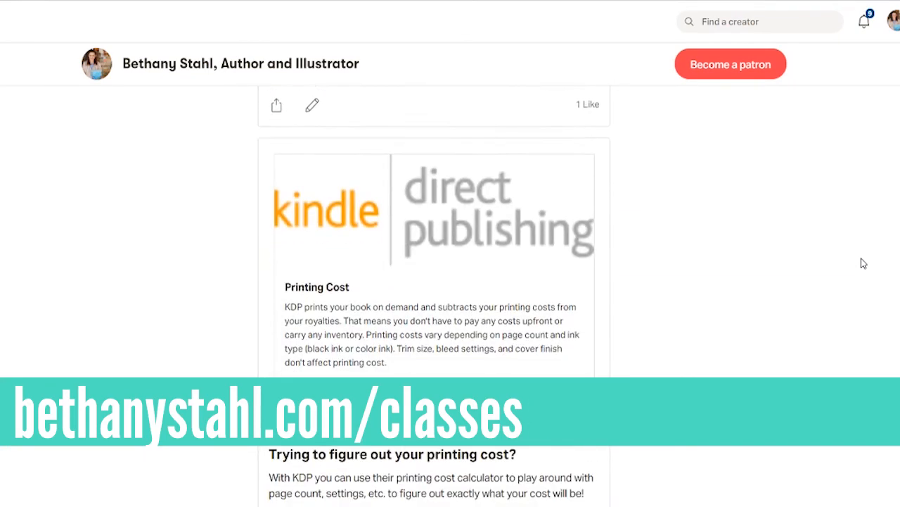
scroll("down", 3)
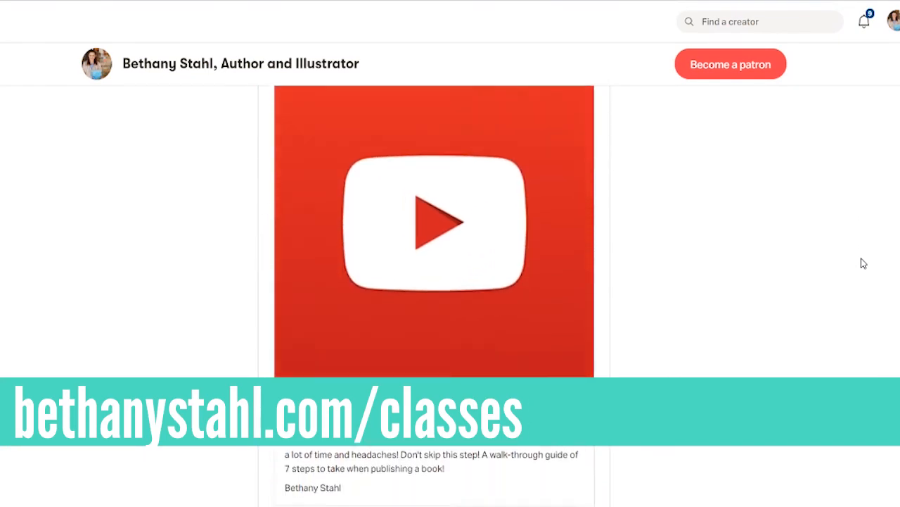
scroll("down", 3)
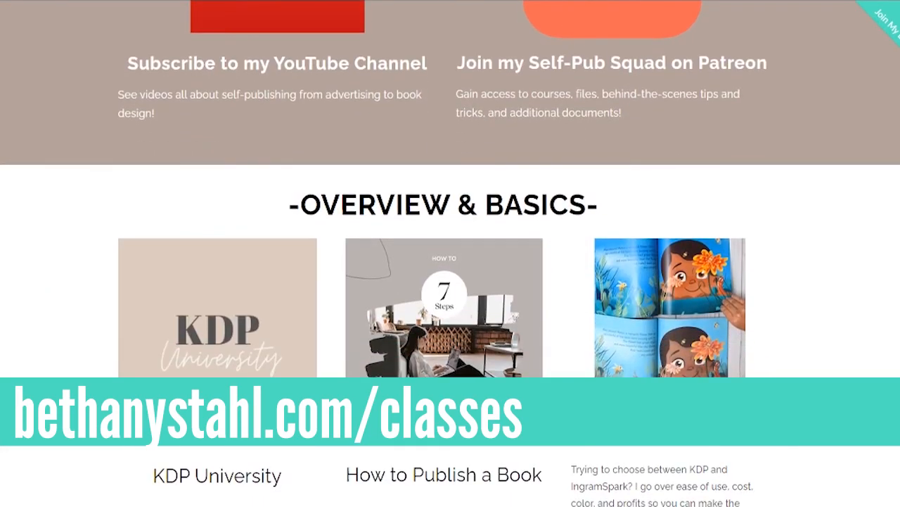
Scroll the classes page past the Photoshop illustration classes to the Formatting section
scroll("down", 3)
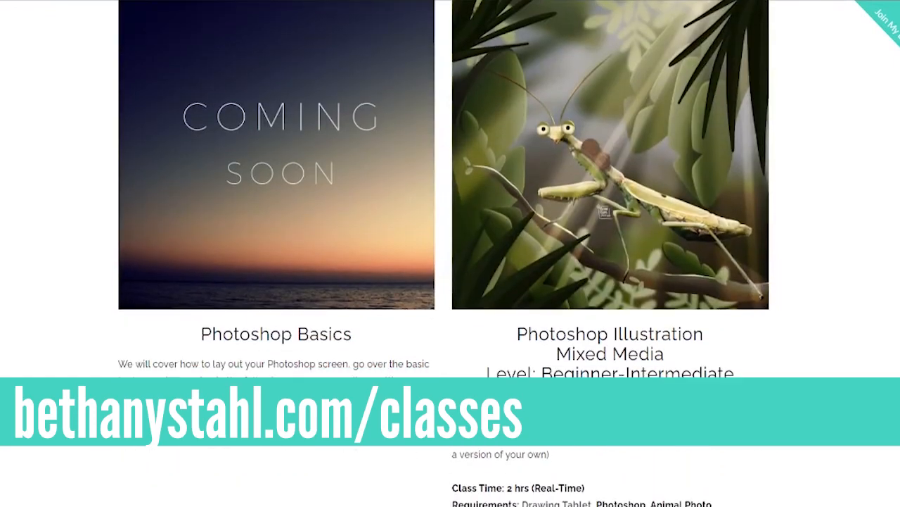
scroll("down", 3)
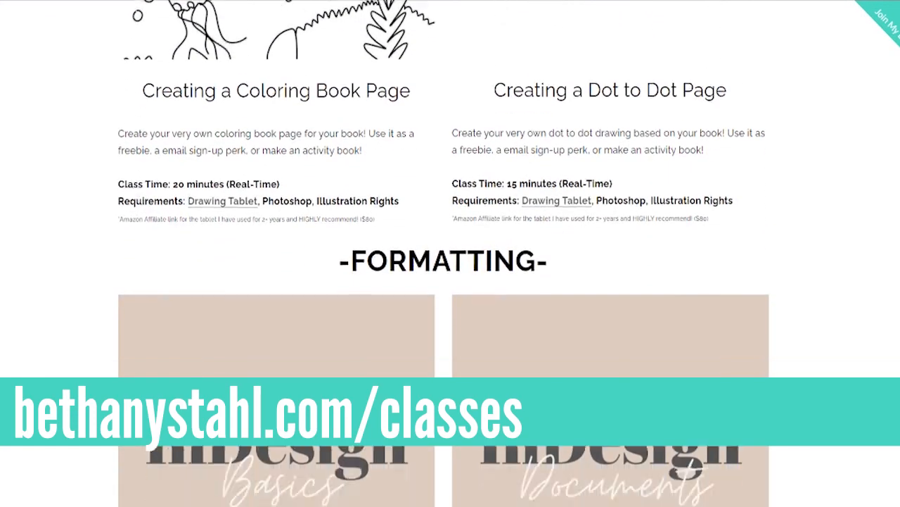